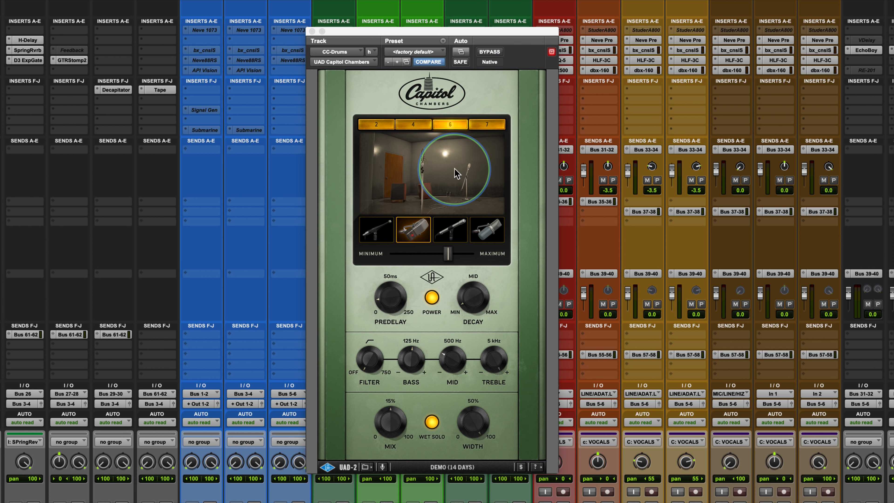
# Audition chambers 2, 4, 5 and 7 on the drum-bus reverb and settle on chamber 5.
pyautogui.click(450, 229)
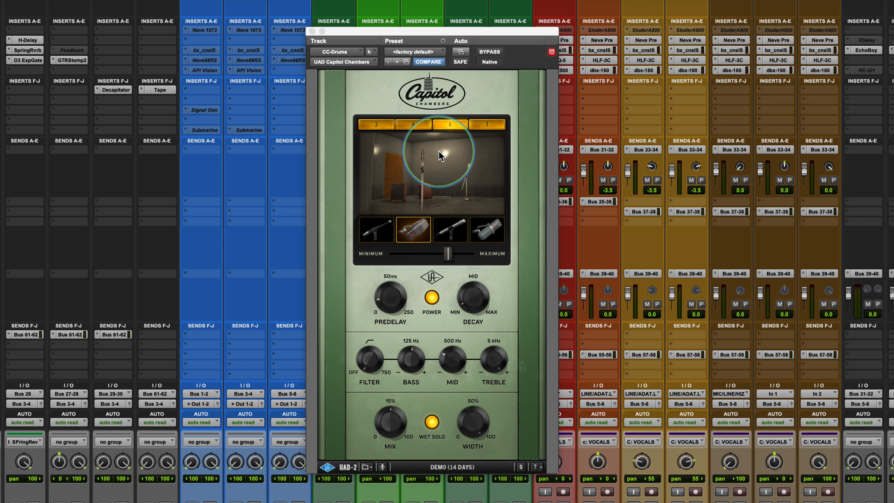
pyautogui.click(376, 124)
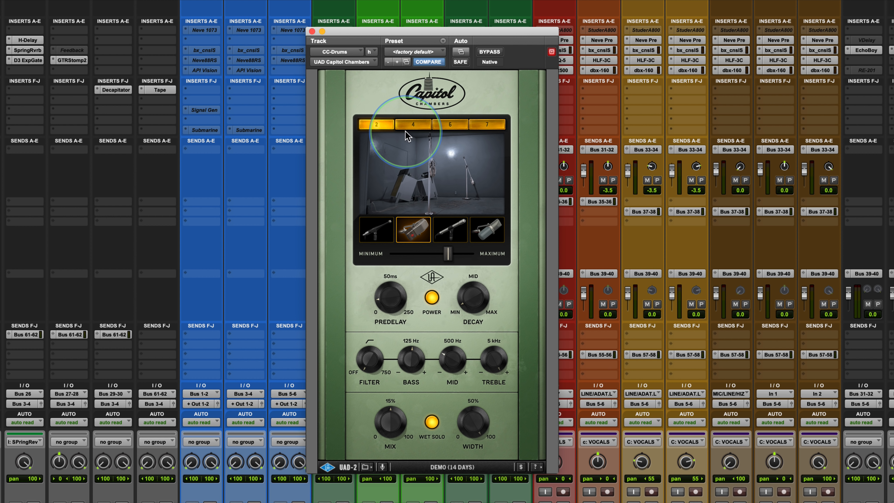
pyautogui.click(414, 124)
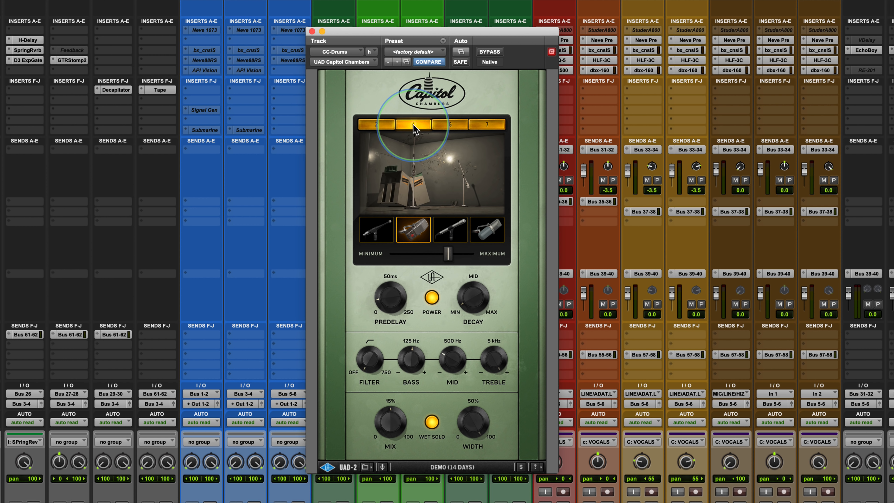
pyautogui.click(450, 124)
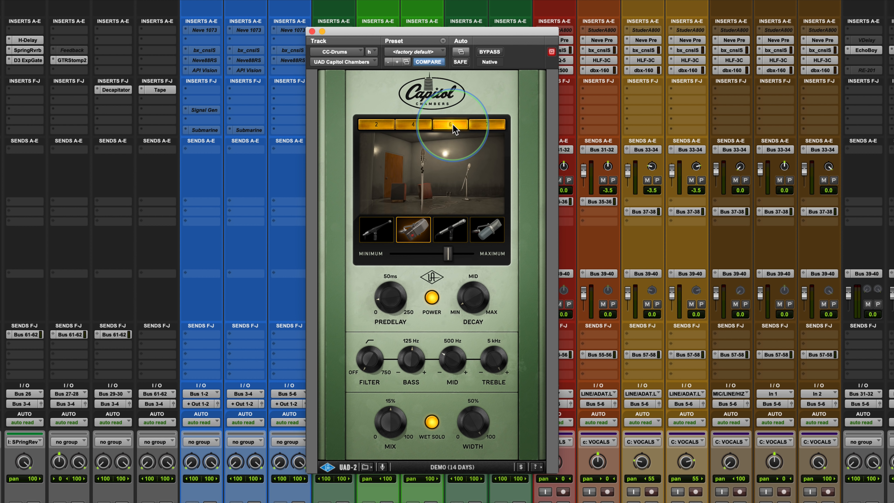
pyautogui.click(486, 124)
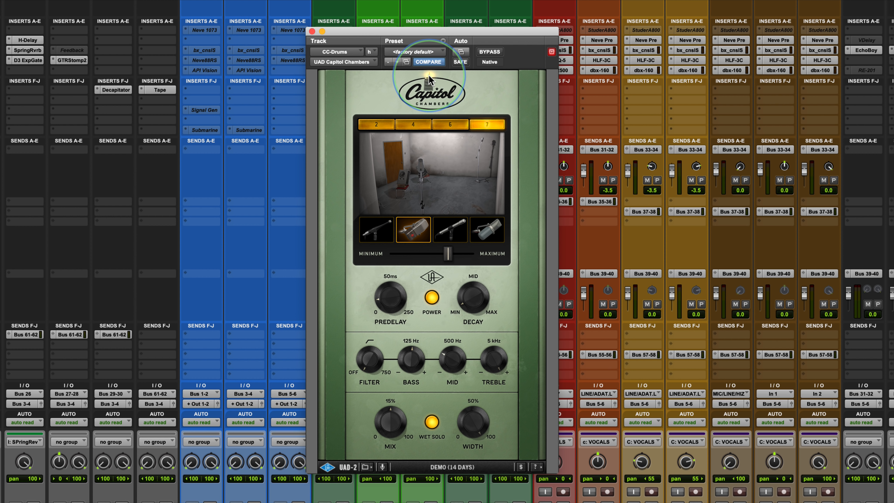
pyautogui.moveTo(429, 79)
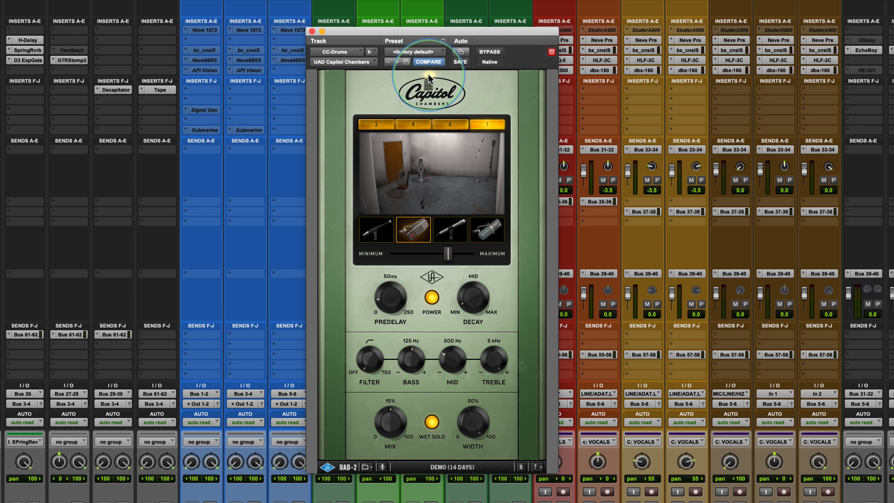
pyautogui.moveTo(429, 79)
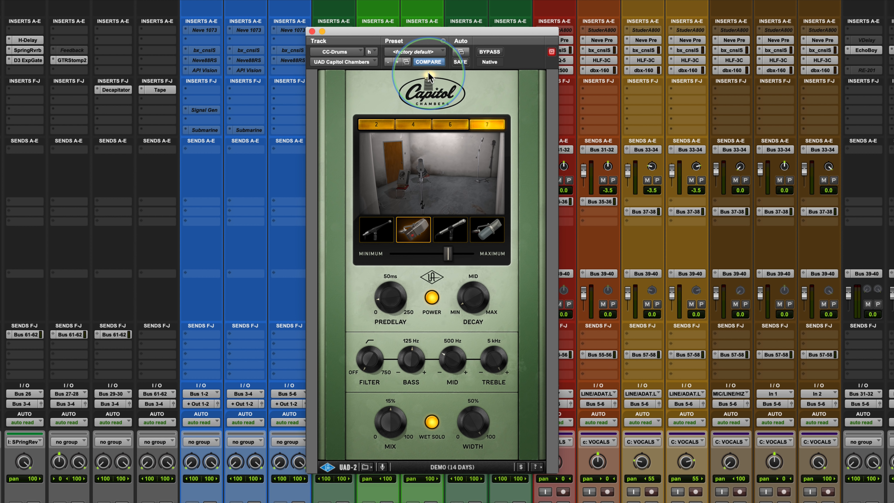
pyautogui.moveTo(429, 76)
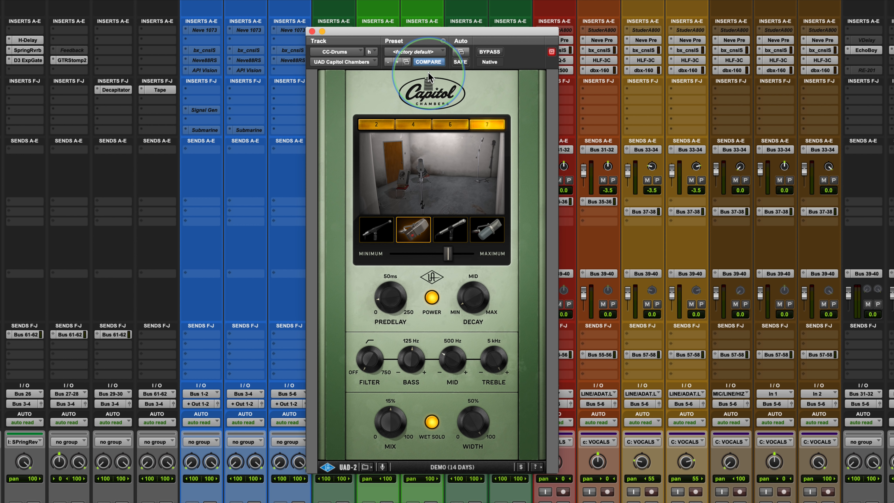
pyautogui.click(450, 124)
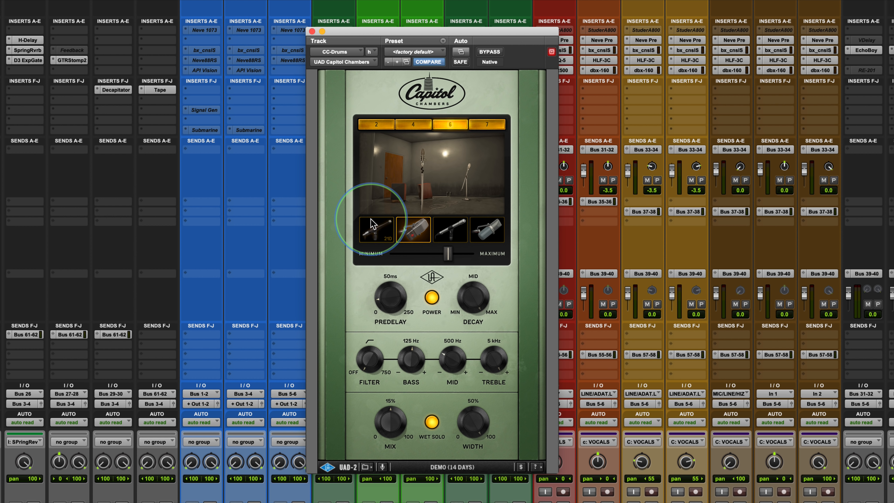
# Try the microphone types, keep the third mic and push its distance toward maximum.
pyautogui.click(488, 230)
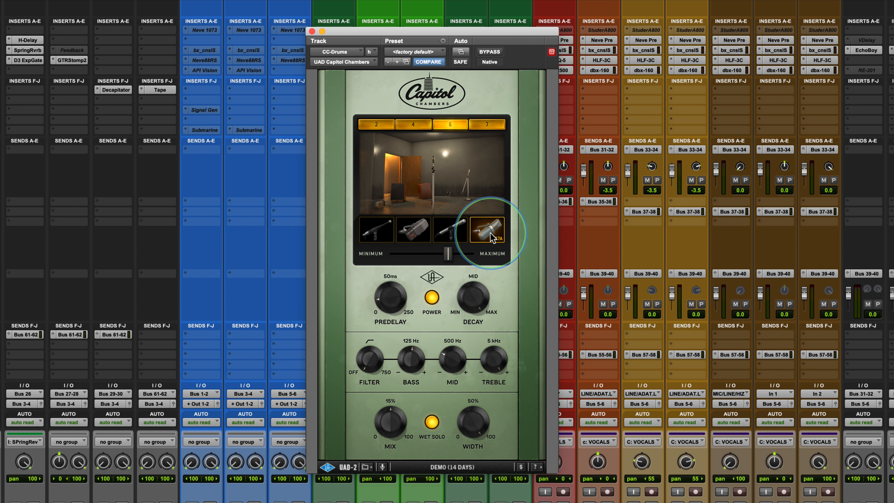
pyautogui.click(413, 229)
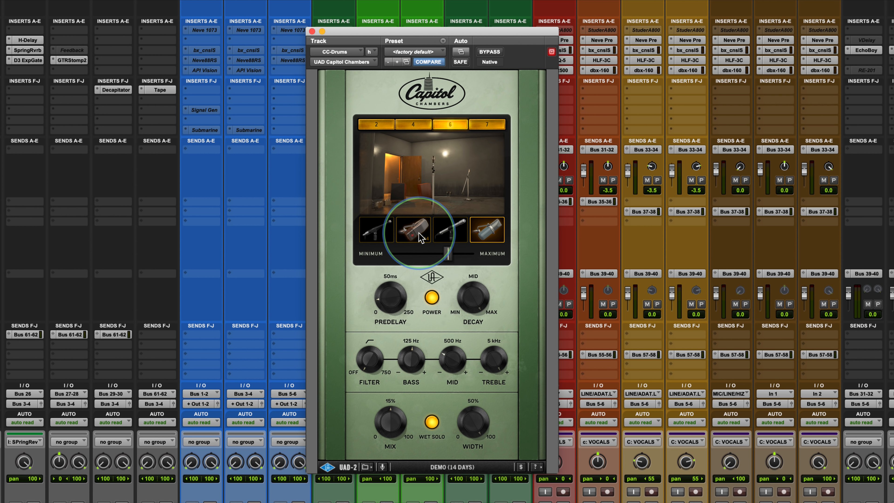
pyautogui.click(413, 229)
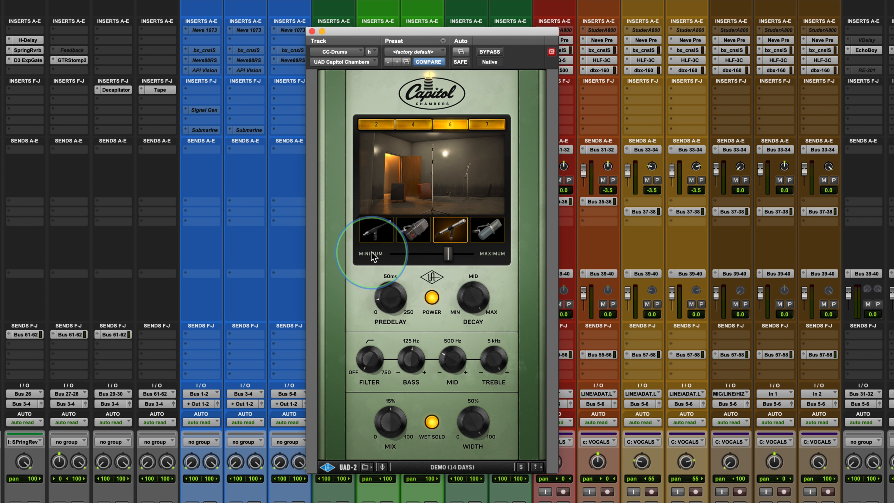
pyautogui.moveTo(388, 164)
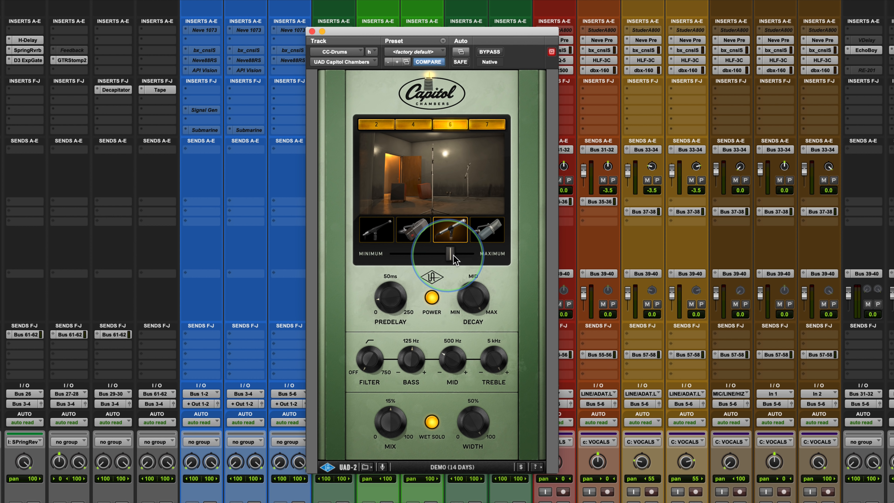
pyautogui.moveTo(451, 253); pyautogui.dragTo(470, 253)
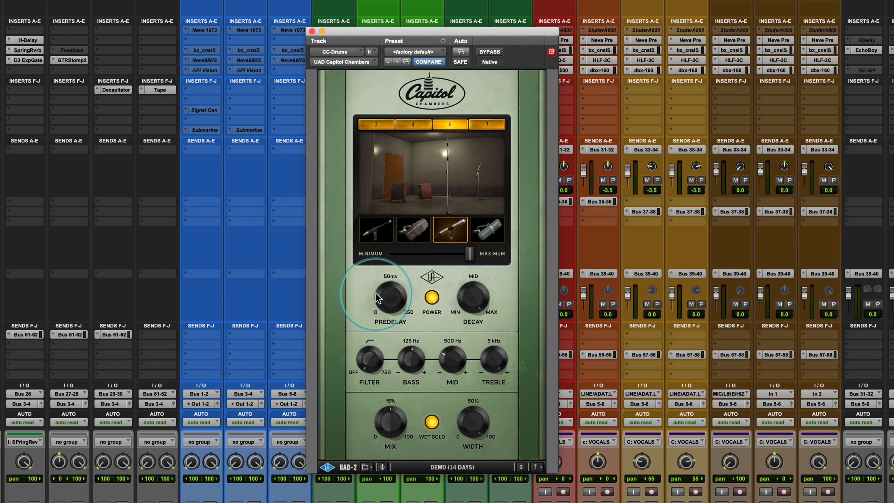
pyautogui.moveTo(466, 170)
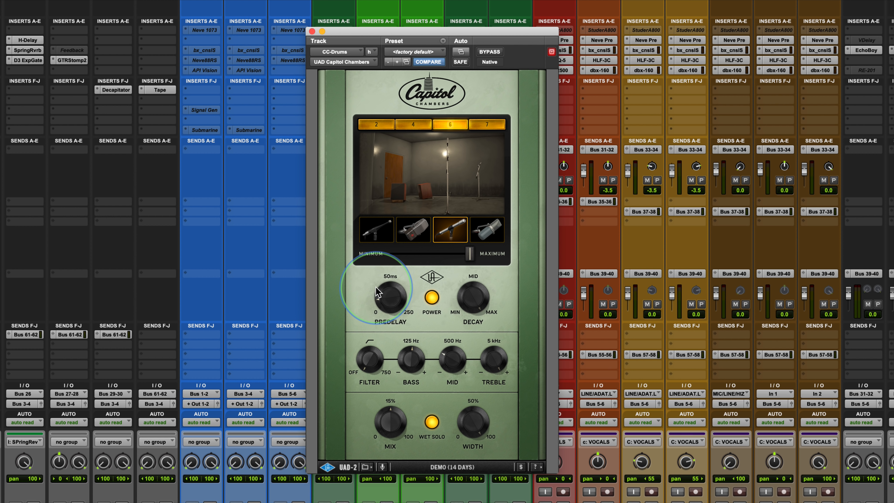
pyautogui.moveTo(528, 380)
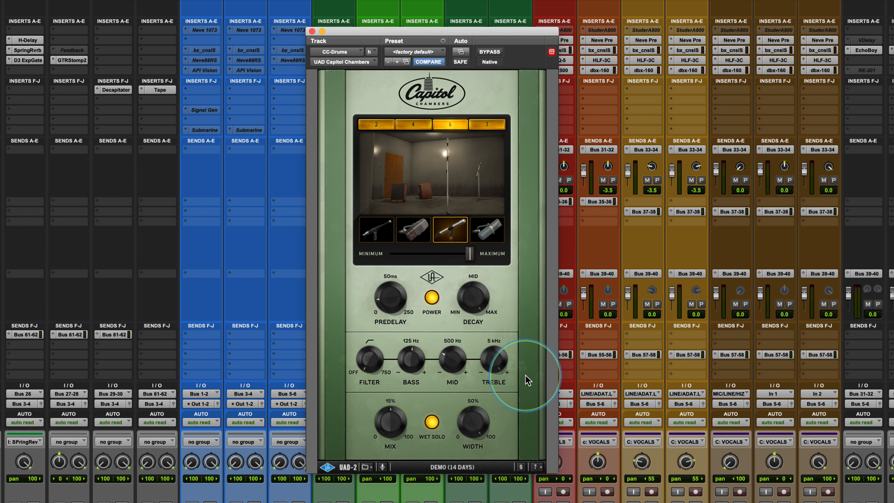
pyautogui.moveTo(366, 368)
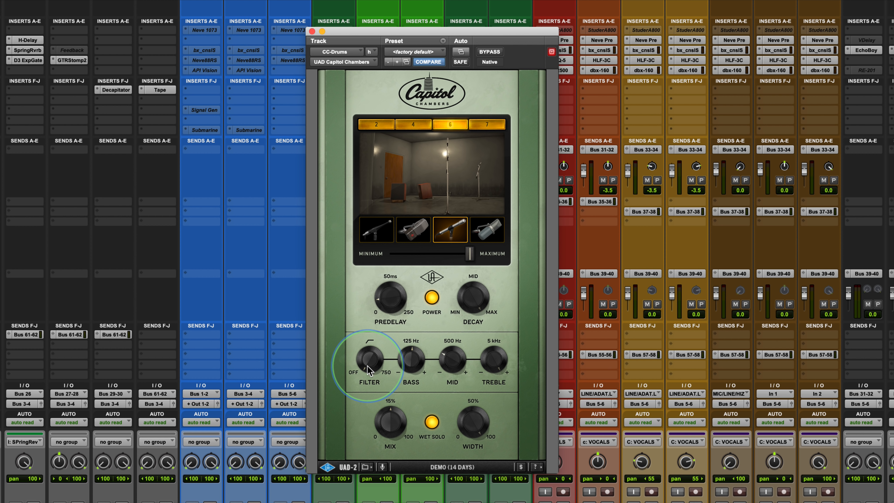
pyautogui.moveTo(430, 150)
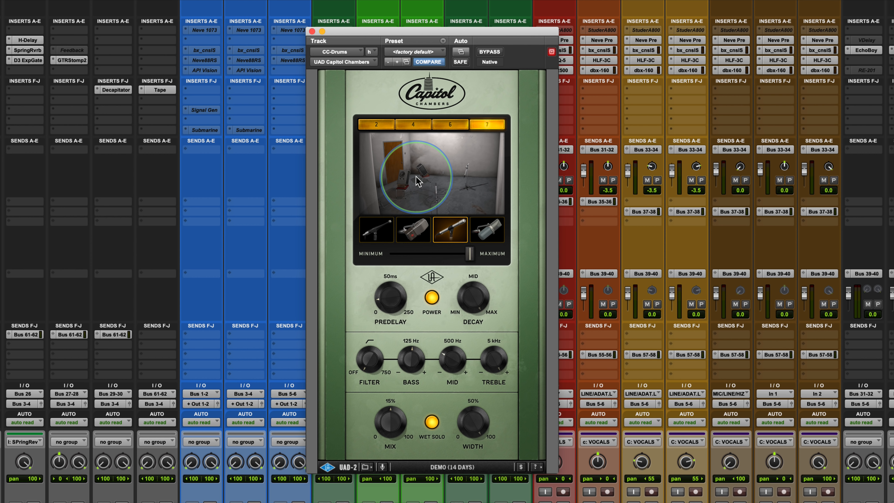
# Audition microphone types one through three in chamber 7 and finish on the fourth mic.
pyautogui.click(376, 230)
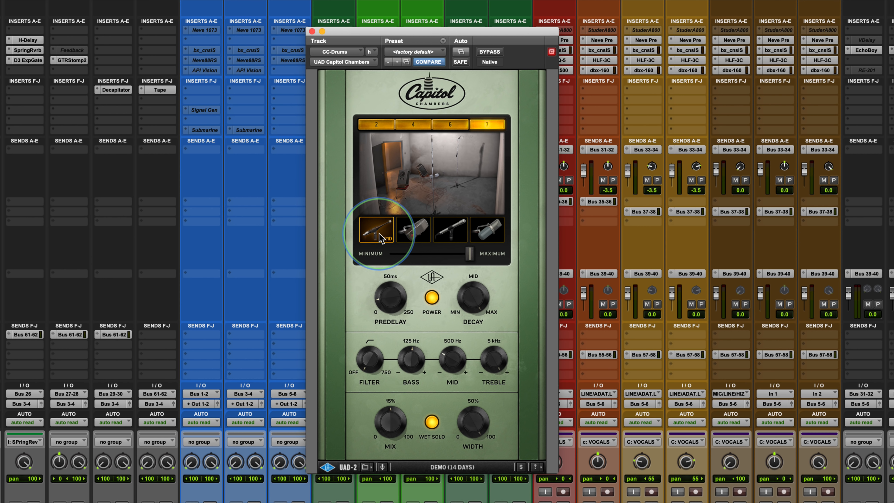
pyautogui.click(413, 229)
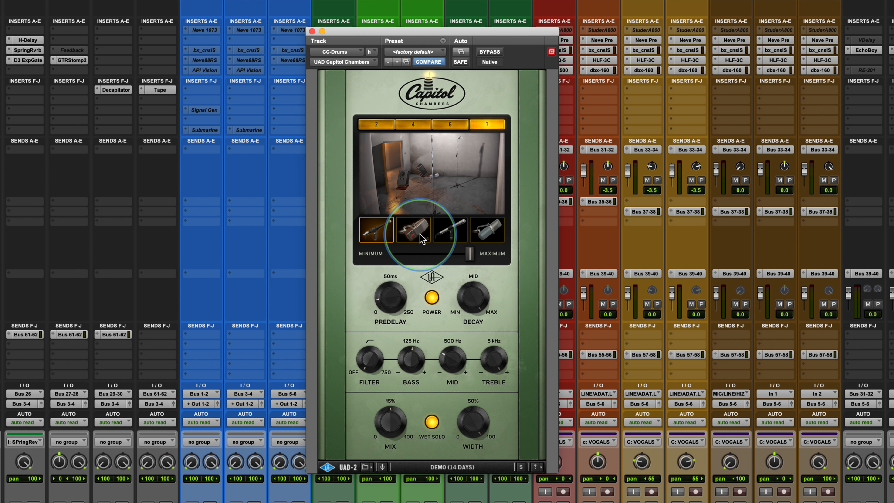
pyautogui.click(412, 230)
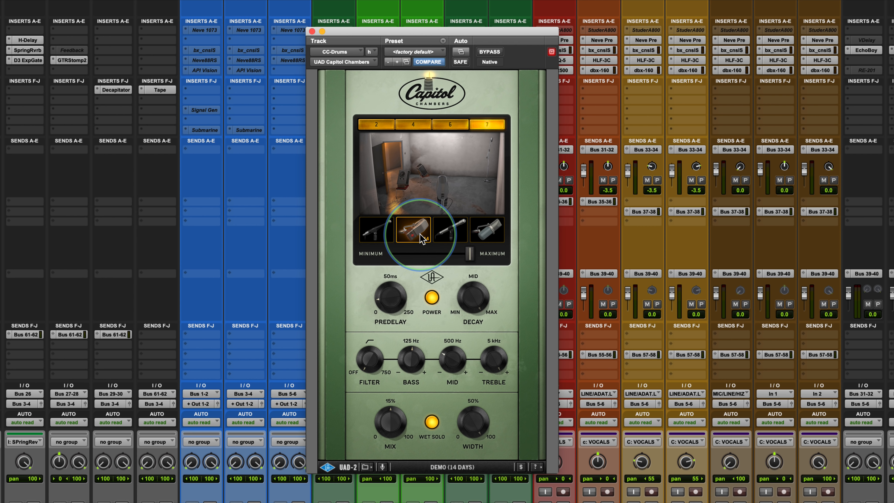
pyautogui.click(451, 229)
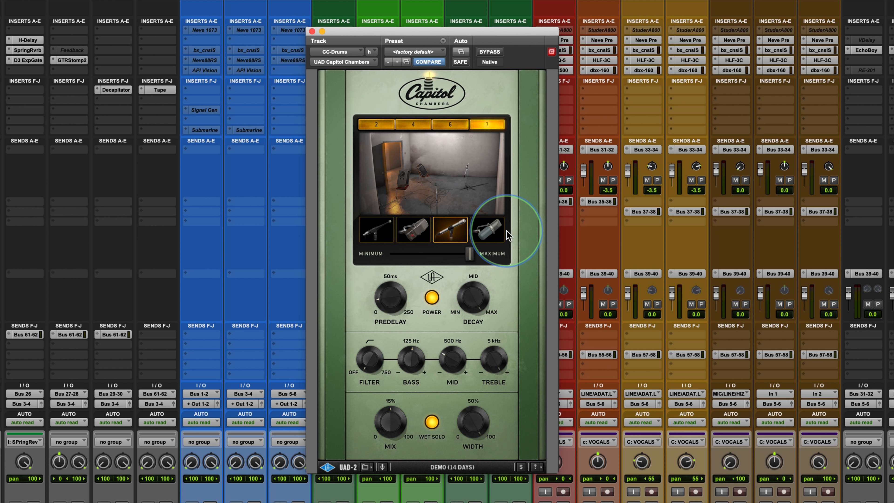
pyautogui.click(486, 228)
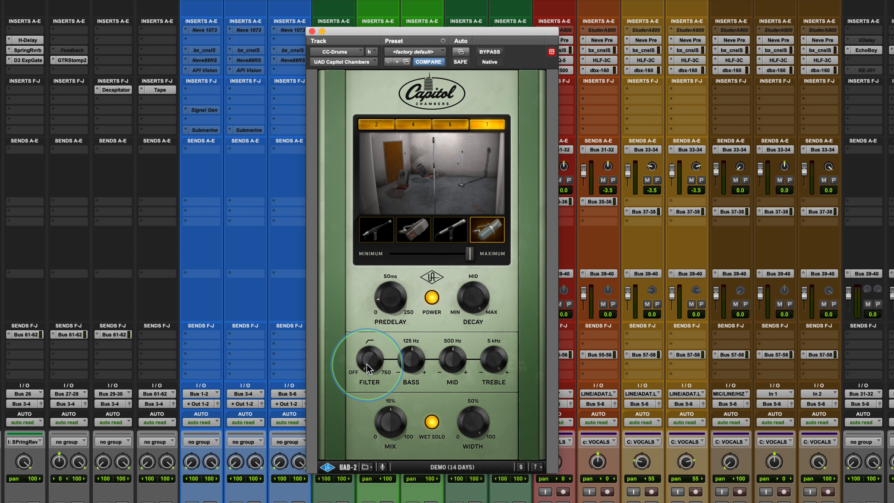
pyautogui.moveTo(392, 380)
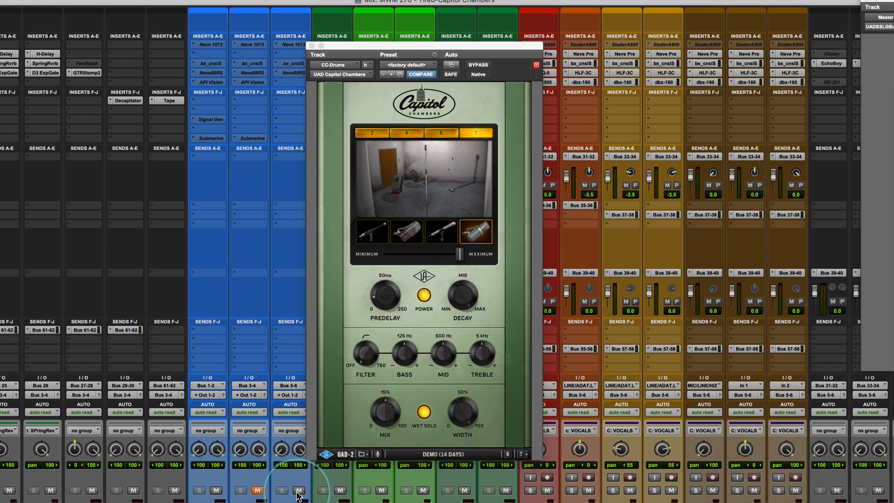
# Bring the CC-Drums Capitol Chambers insert back into view from the mixer.
pyautogui.click(298, 490)
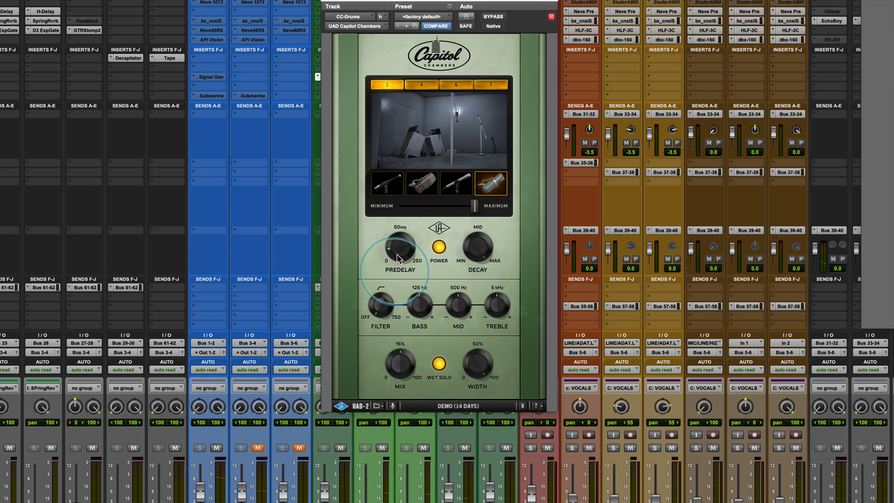
pyautogui.click(489, 85)
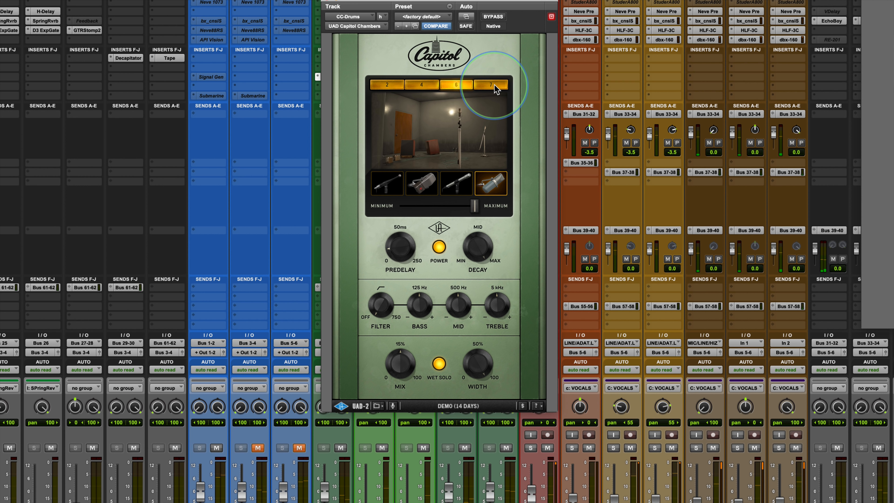
pyautogui.click(489, 84)
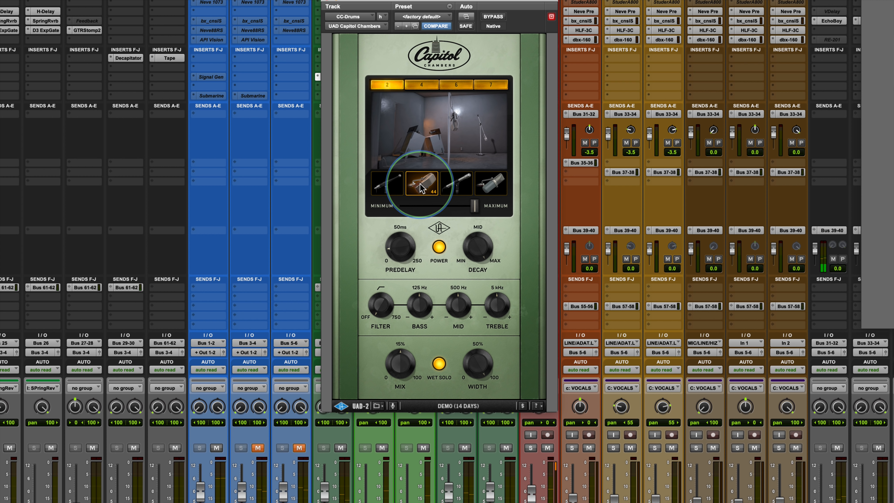
# Compare the second and third microphones in chamber 2 on the drum reverb.
pyautogui.click(456, 183)
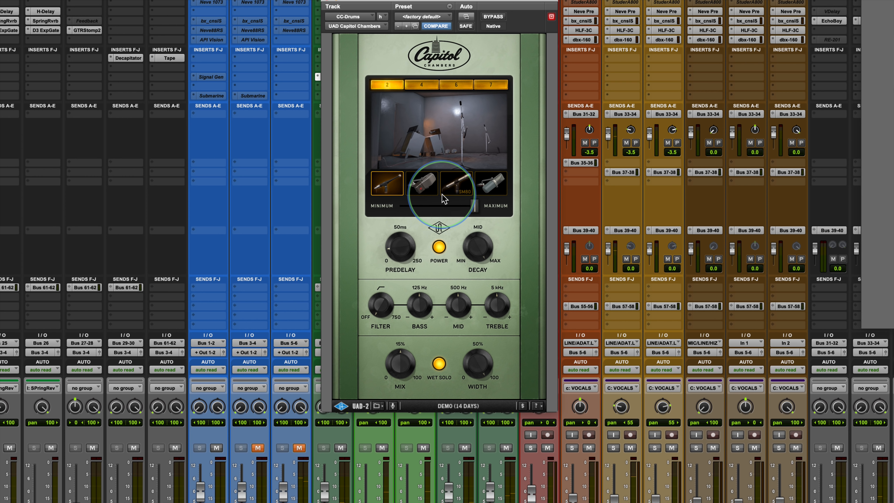
pyautogui.click(423, 183)
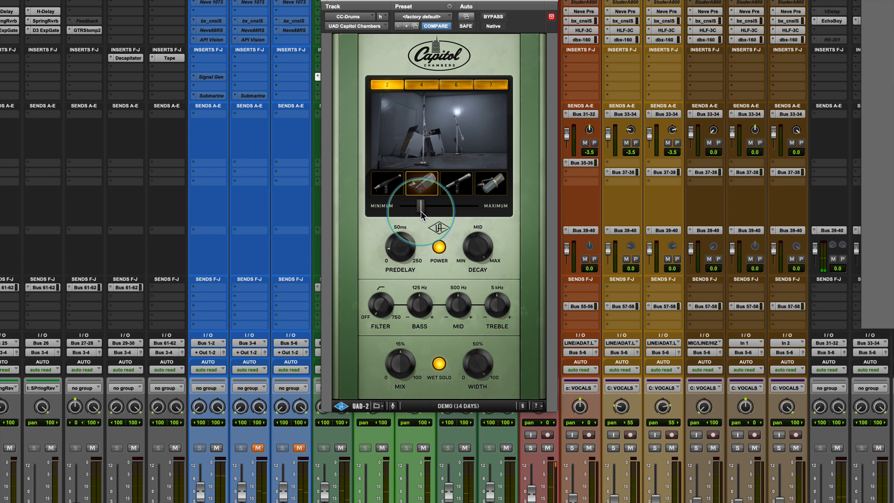
# Sweep the mic distance from minimum to maximum and leave it near minimum.
pyautogui.moveTo(422, 206); pyautogui.dragTo(388, 206)
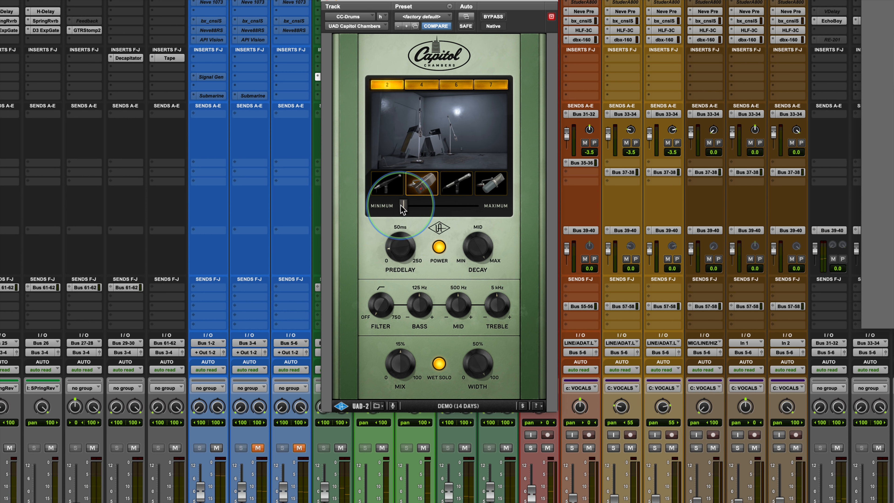
pyautogui.moveTo(402, 206); pyautogui.dragTo(473, 206)
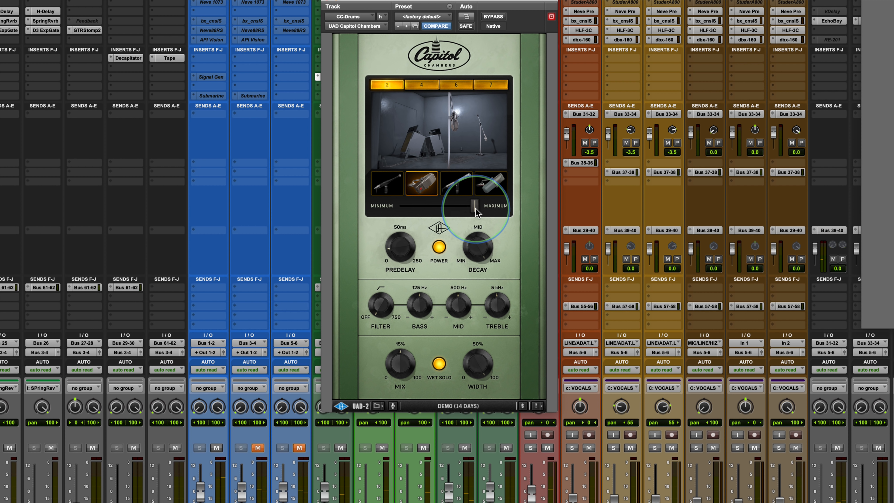
pyautogui.moveTo(488, 207); pyautogui.dragTo(419, 206)
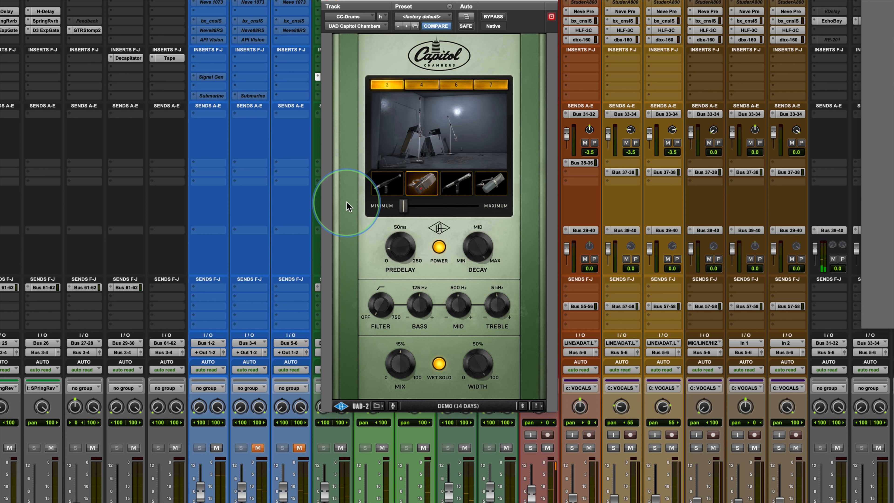
pyautogui.moveTo(481, 246)
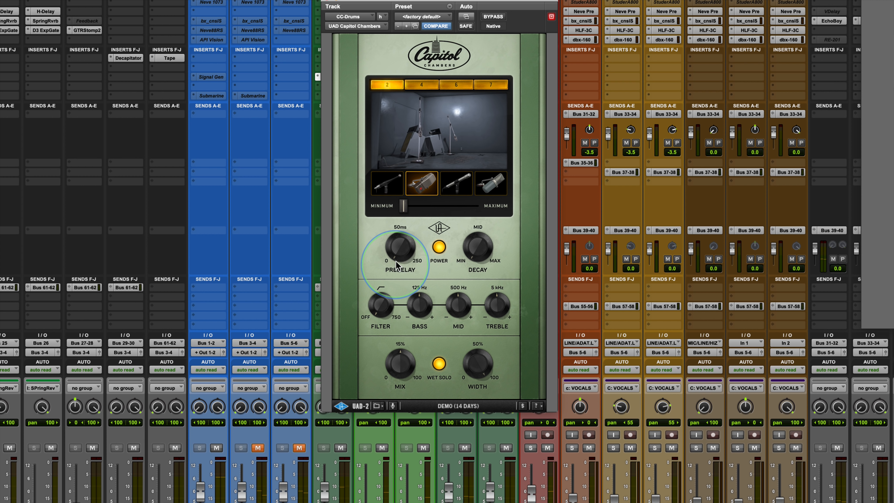
pyautogui.moveTo(393, 244)
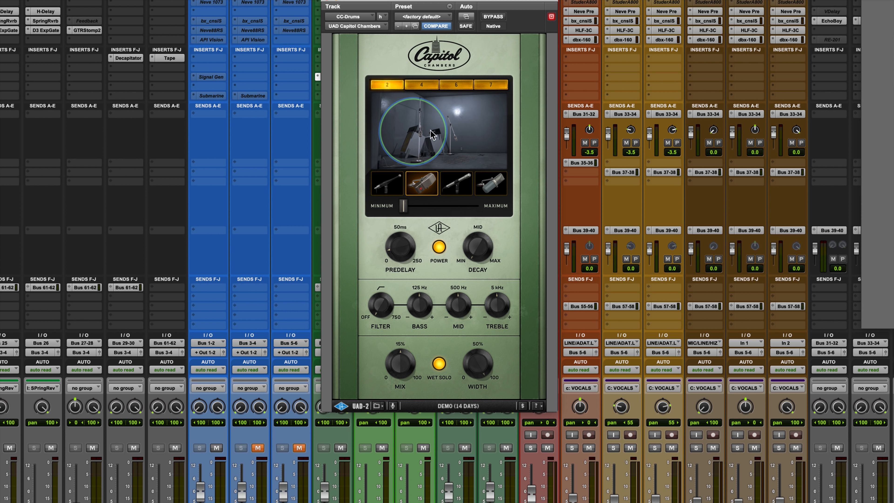
# Move the chamber 2 microphone out from minimum to about mid distance.
pyautogui.moveTo(431, 135); pyautogui.dragTo(462, 144)
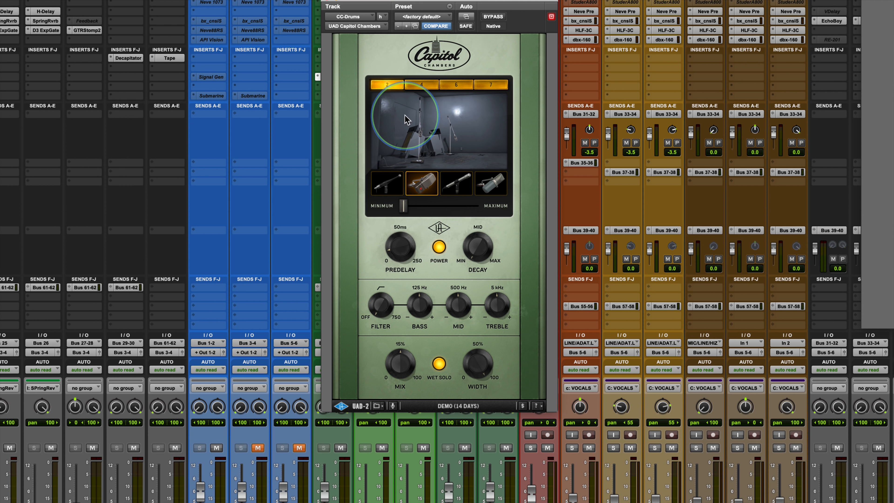
pyautogui.moveTo(462, 254)
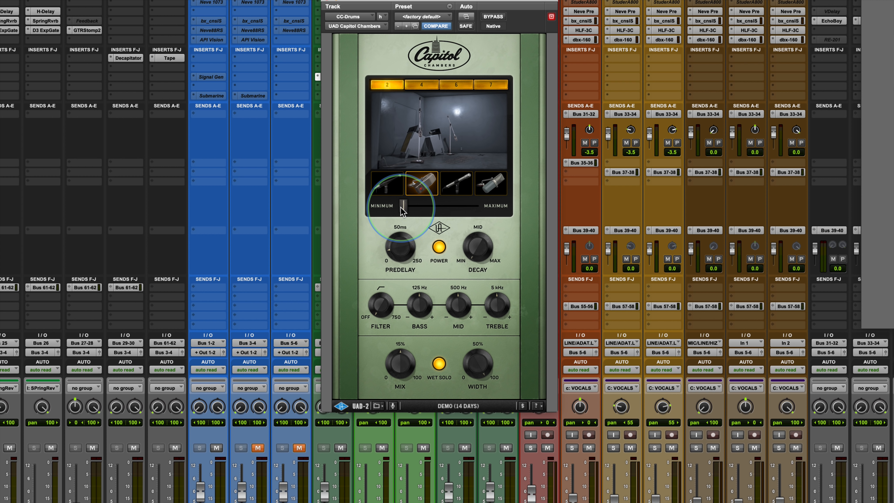
pyautogui.moveTo(402, 211); pyautogui.dragTo(427, 211)
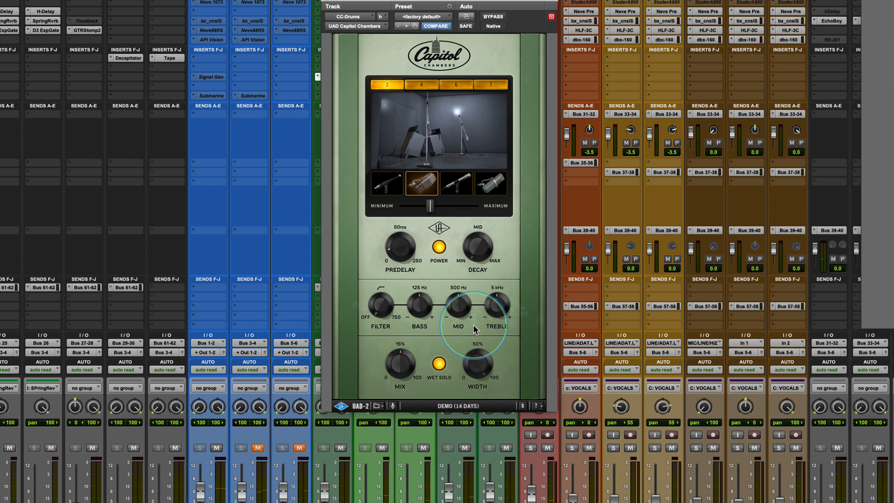
pyautogui.moveTo(477, 367)
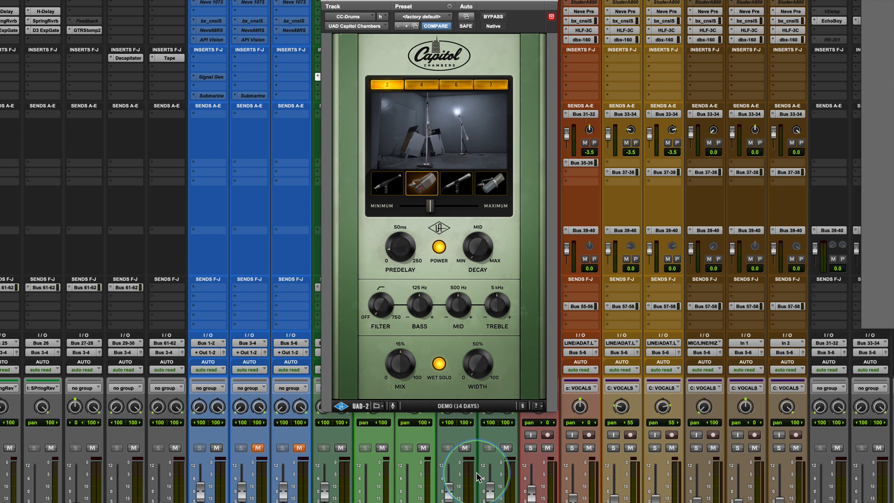
pyautogui.moveTo(487, 367)
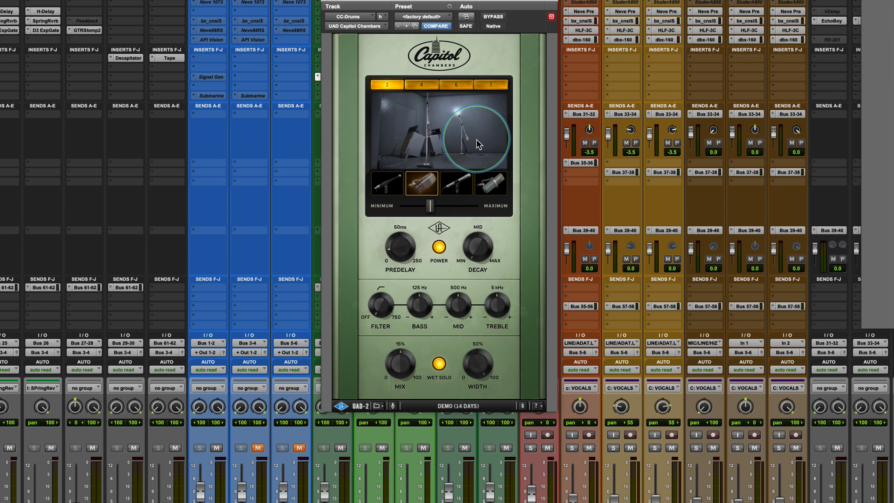
pyautogui.moveTo(478, 369)
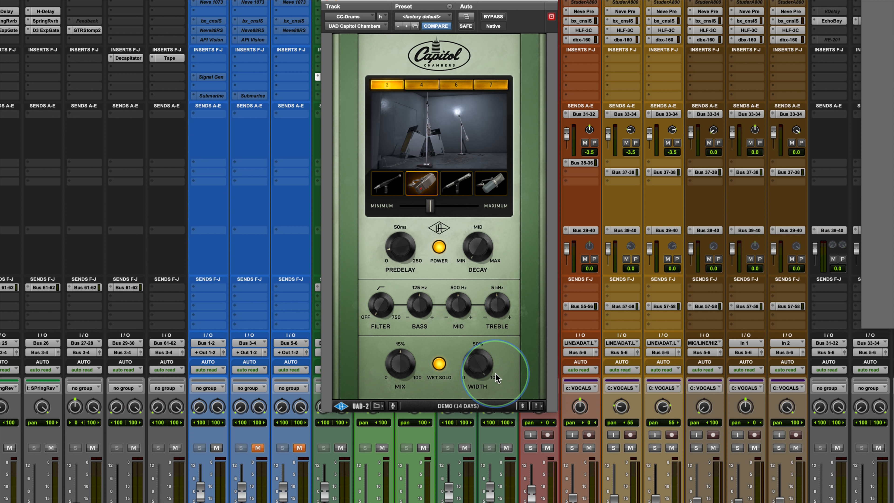
pyautogui.moveTo(497, 378)
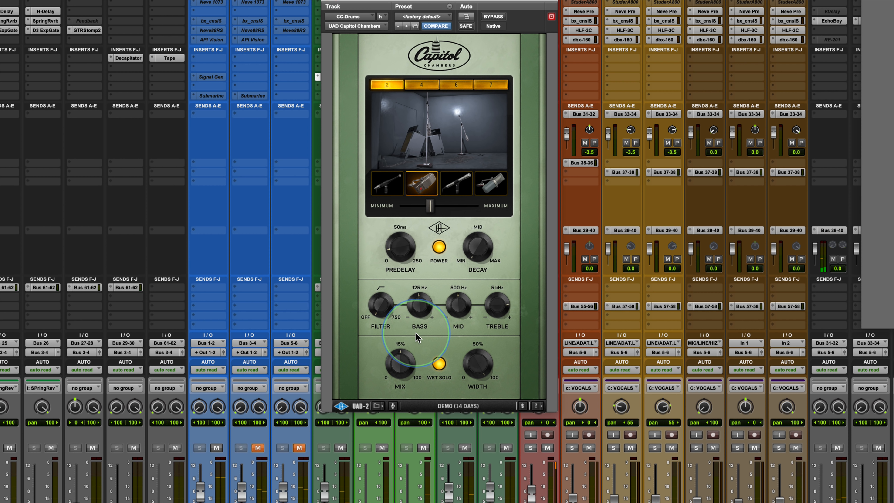
pyautogui.moveTo(459, 305)
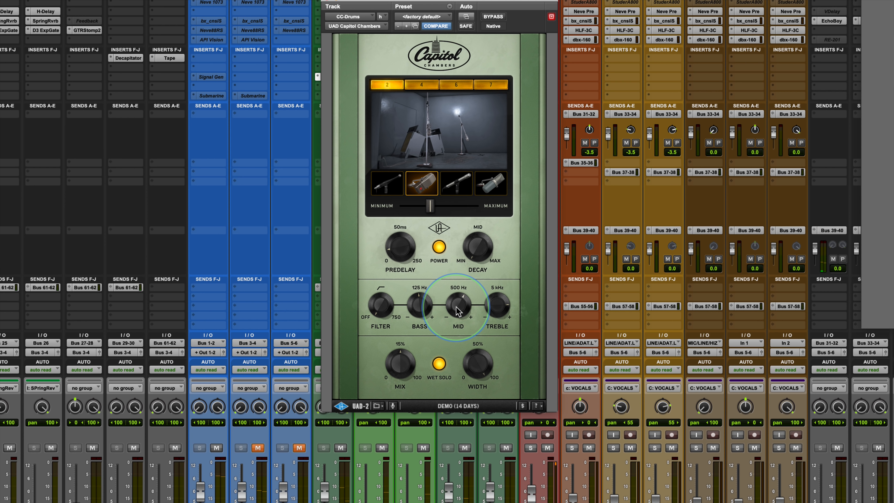
pyautogui.moveTo(489, 312)
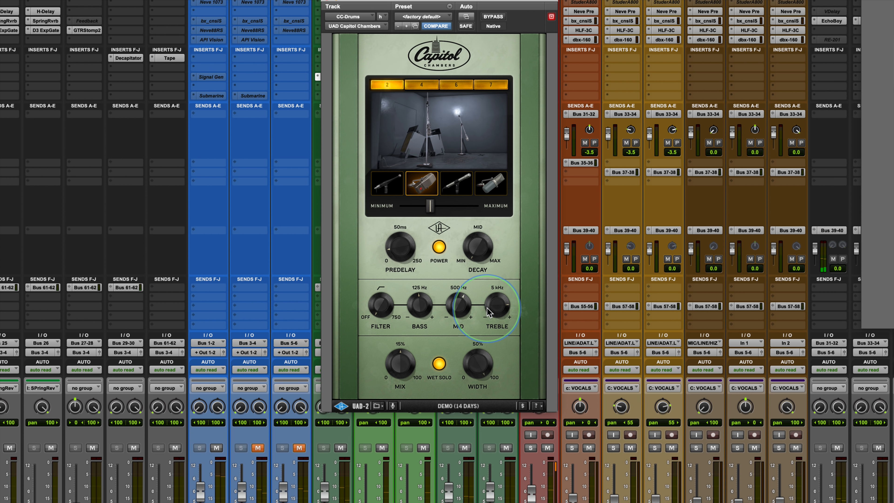
pyautogui.moveTo(456, 310)
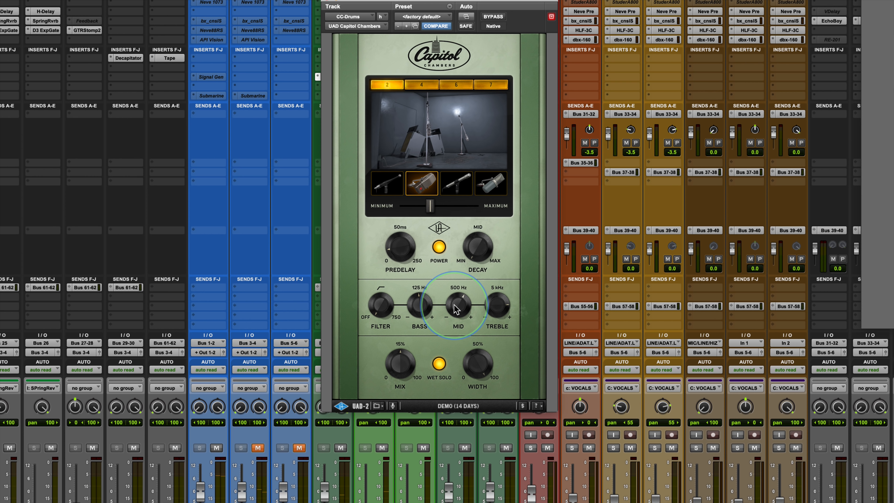
pyautogui.moveTo(354, 136)
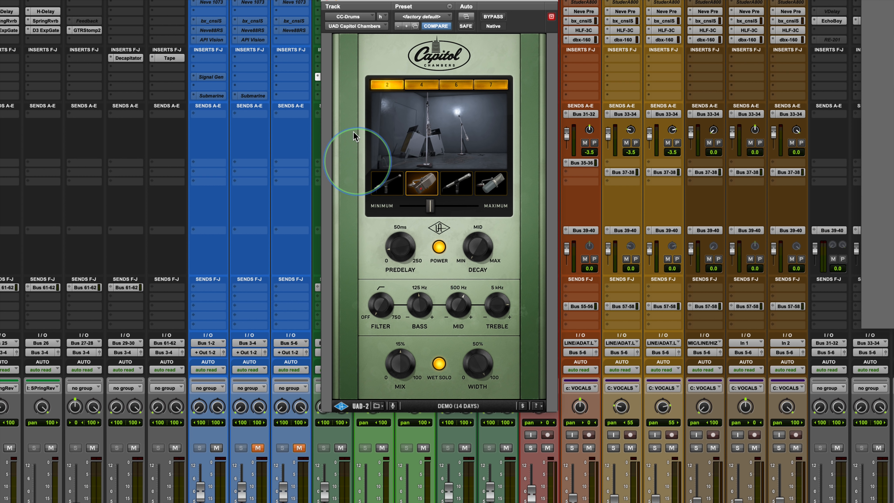
pyautogui.moveTo(434, 77)
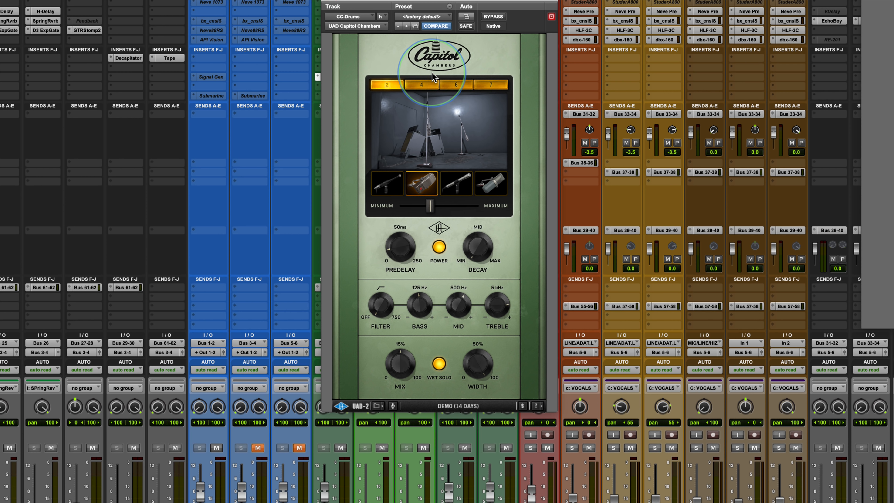
pyautogui.moveTo(494, 121)
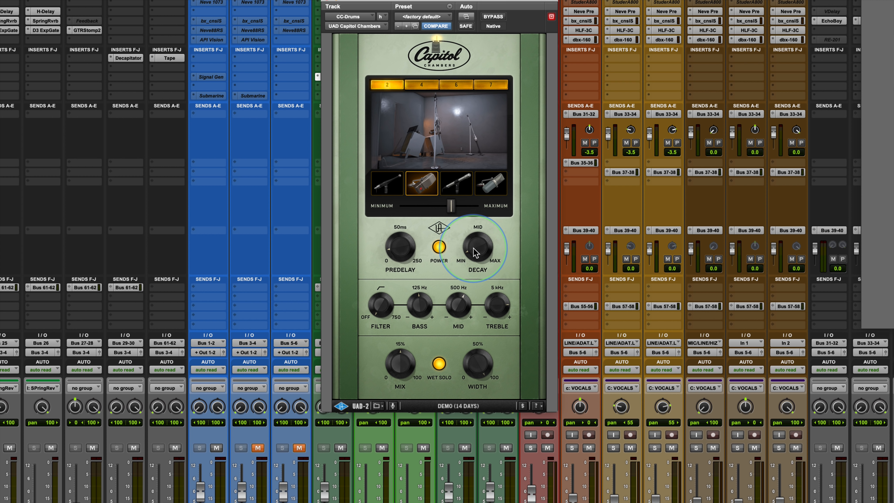
# Nudge the mic distance slightly past midway toward maximum.
pyautogui.click(438, 249)
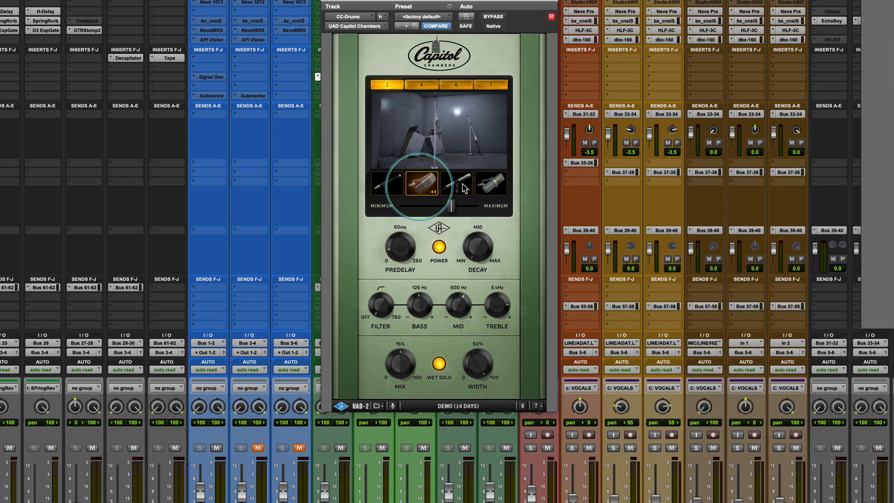
# Audition the first, third and fourth microphones, then return to the second mic.
pyautogui.click(388, 183)
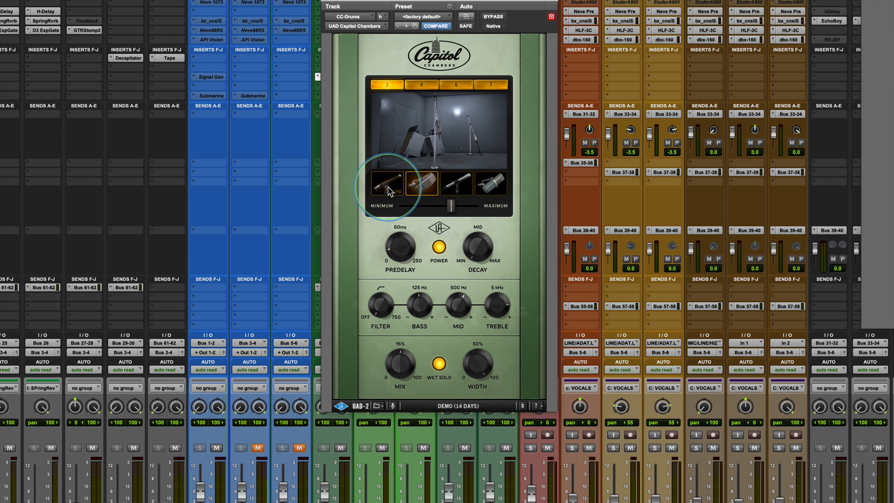
pyautogui.click(386, 183)
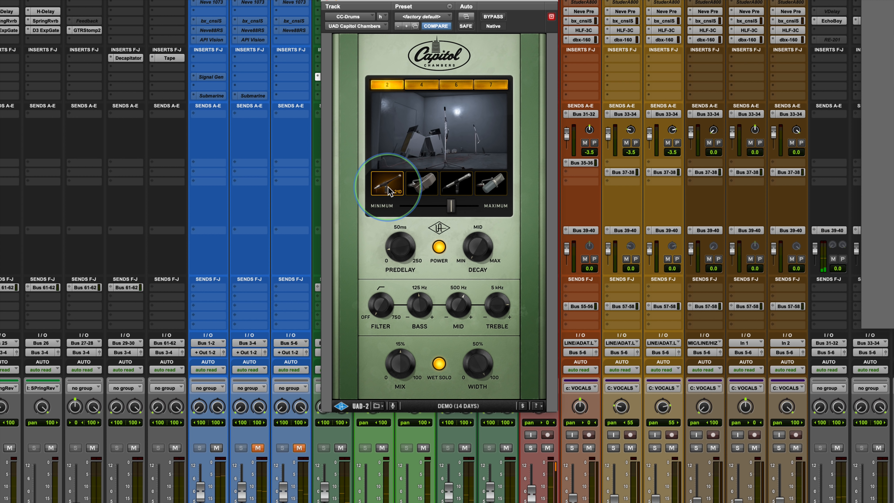
pyautogui.click(422, 183)
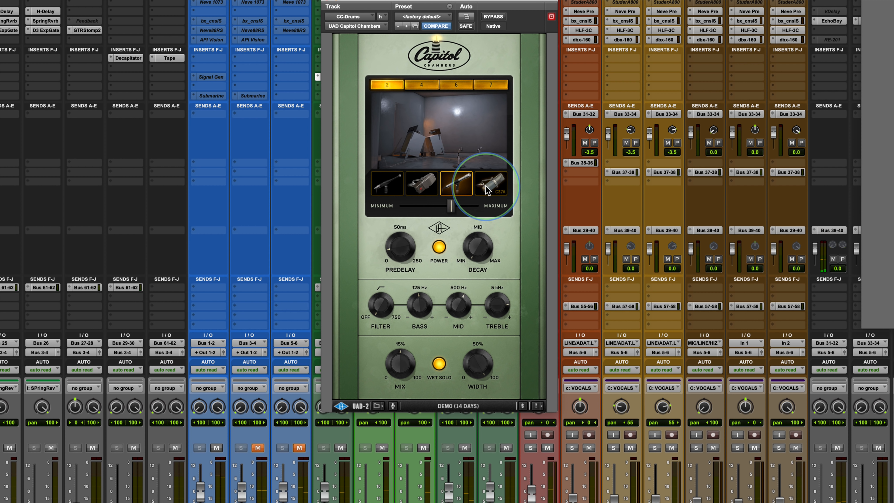
pyautogui.click(422, 184)
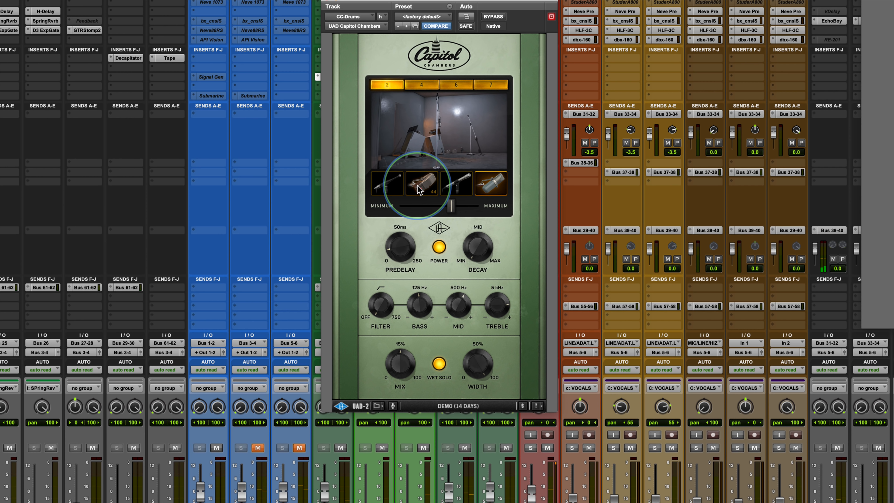
pyautogui.click(422, 182)
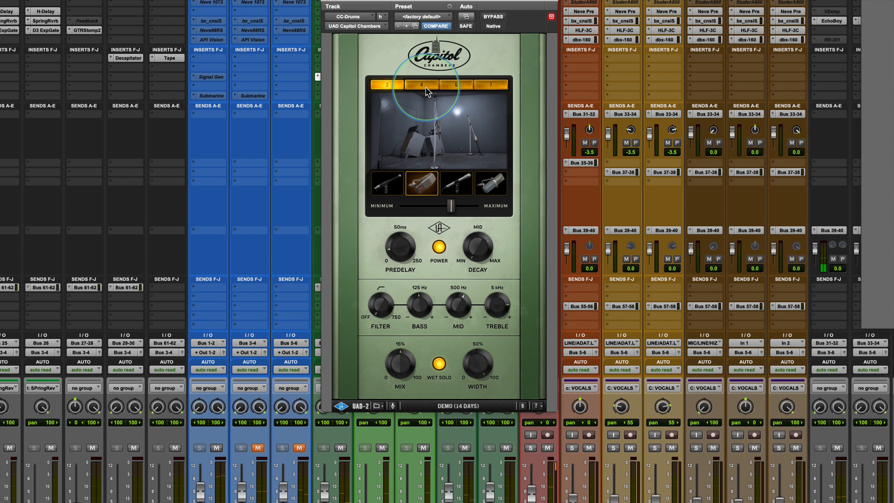
pyautogui.click(421, 85)
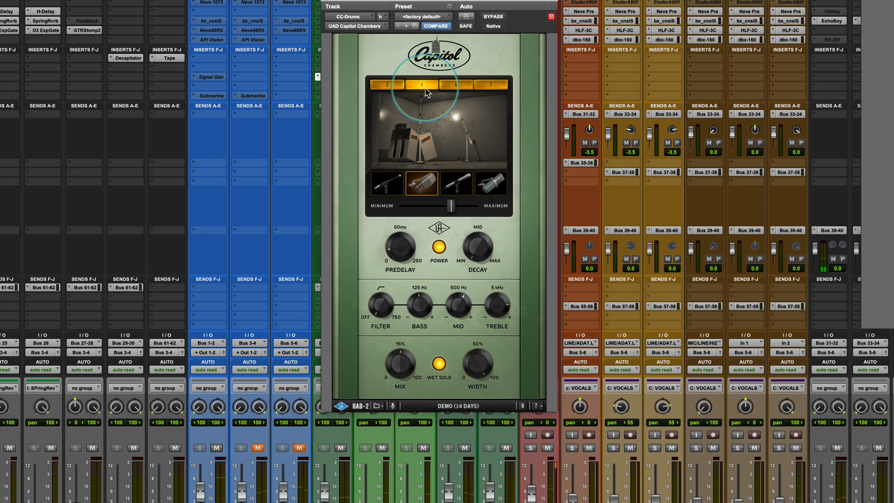
pyautogui.click(453, 84)
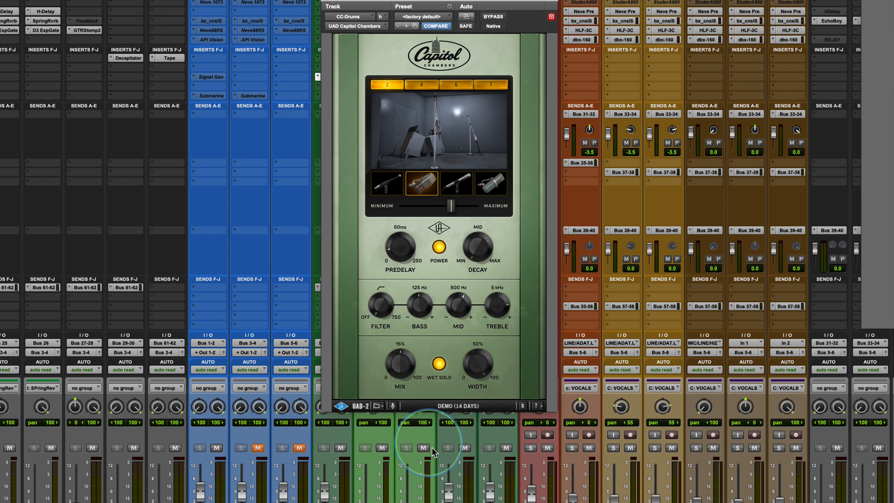
# Bring up the Capitol Chambers preset browser from the plug-in's settings menu.
pyautogui.click(375, 406)
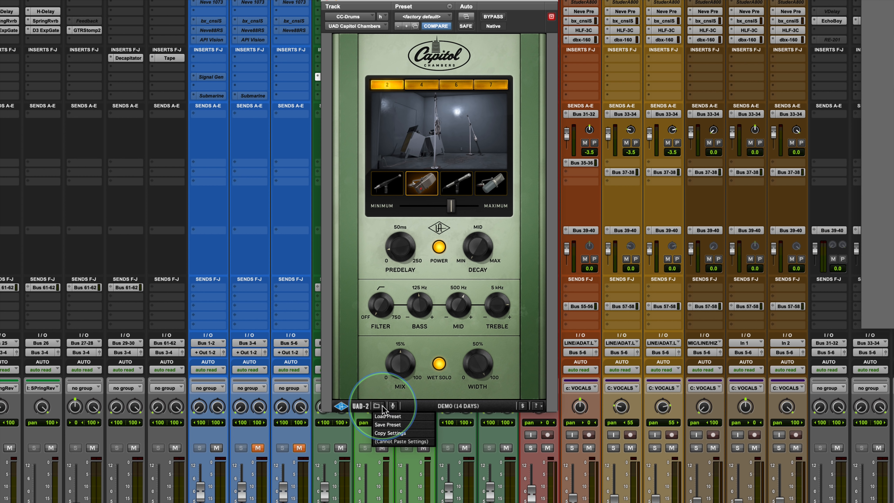
pyautogui.click(386, 416)
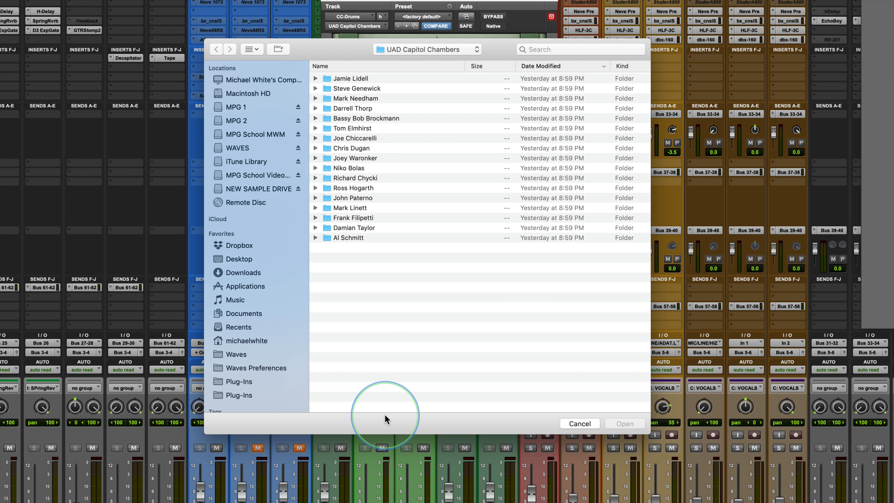
pyautogui.moveTo(325, 91)
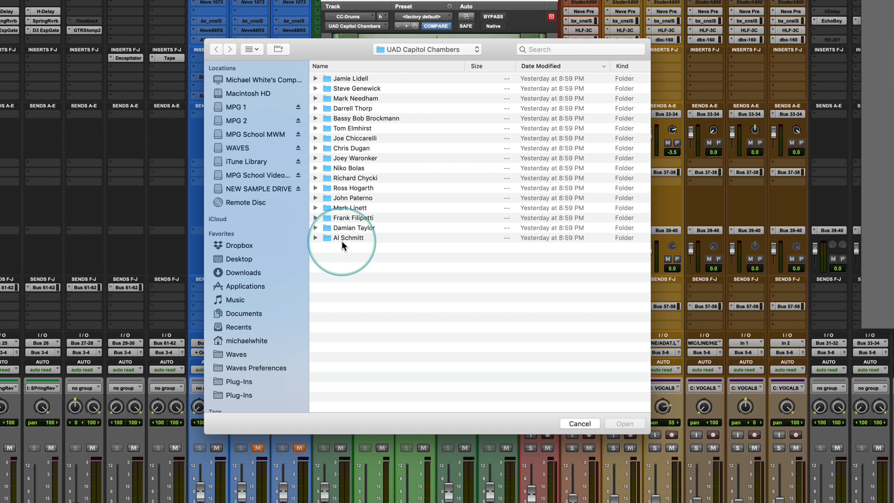
# Browse the Al Schmitt, Damian Taylor and Frank Filipetti artist preset folders.
pyautogui.click(317, 238)
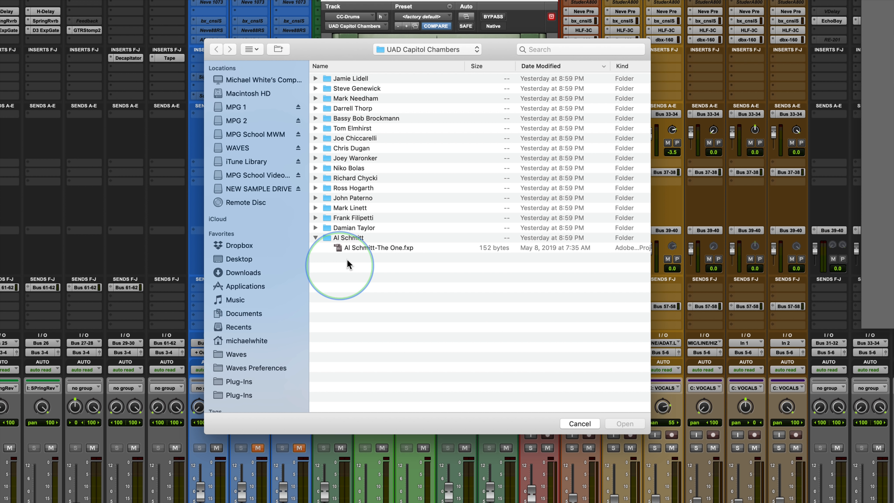
pyautogui.click(315, 238)
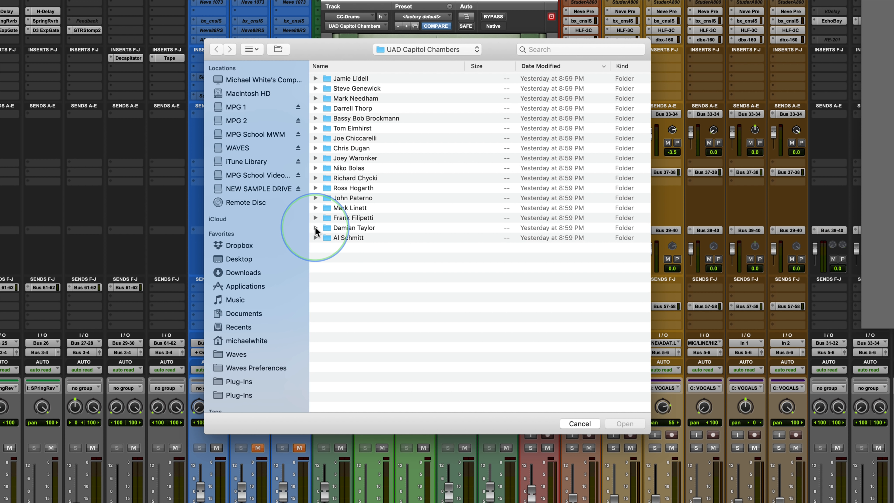
pyautogui.click(315, 227)
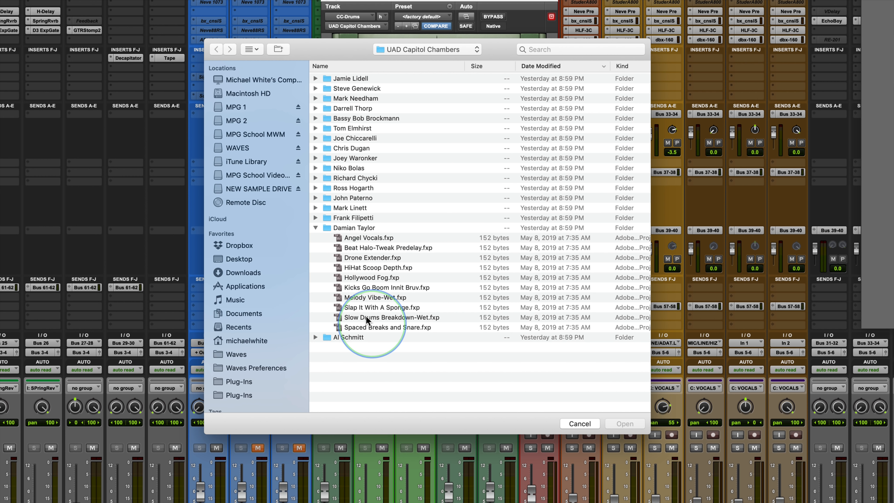
pyautogui.click(315, 218)
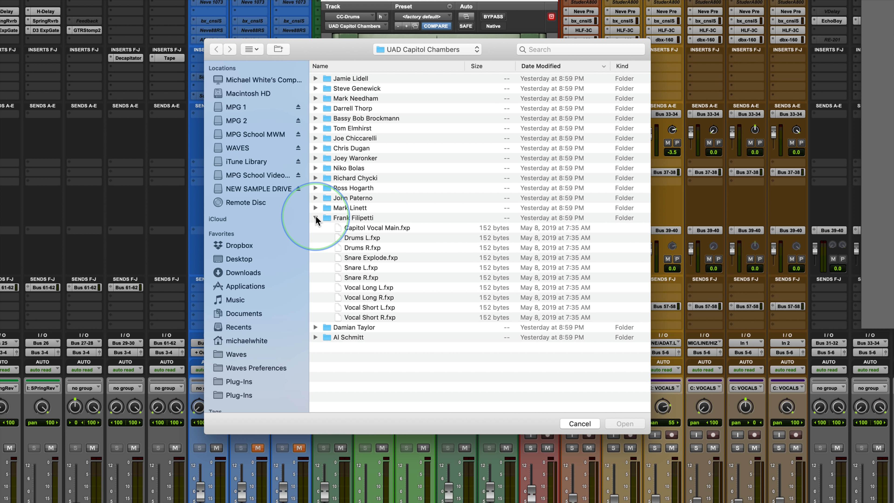
pyautogui.click(315, 218)
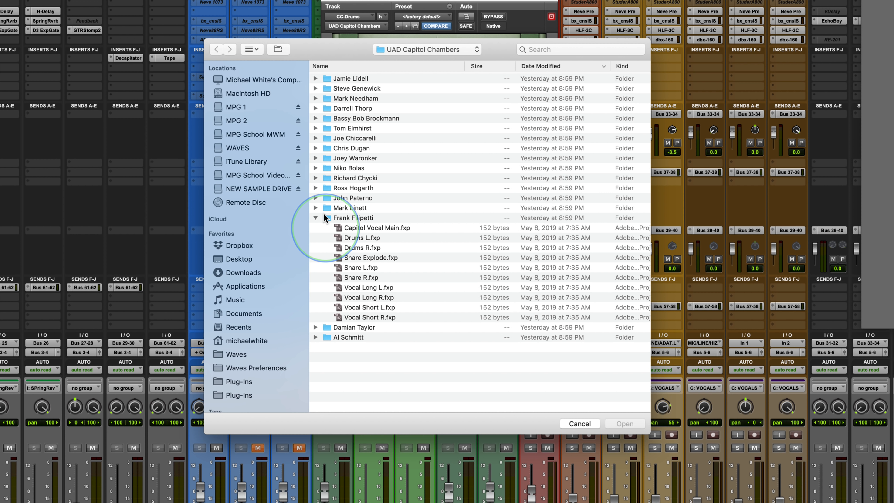
pyautogui.click(315, 218)
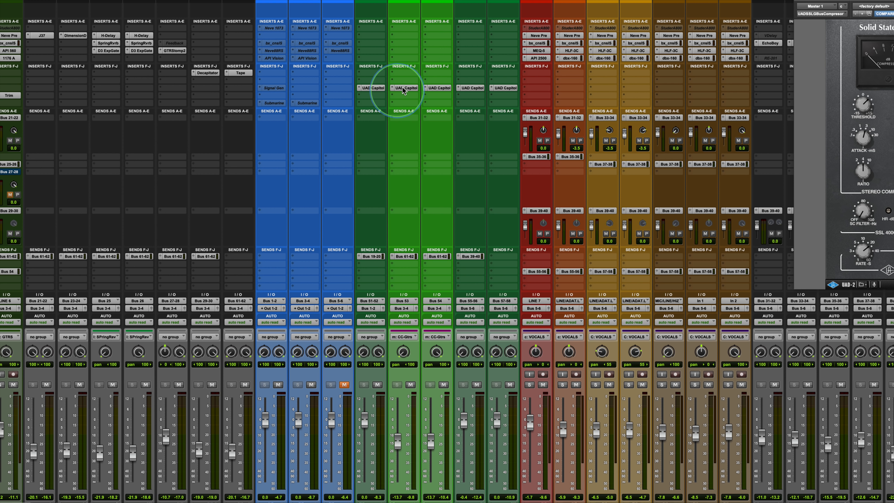
# Show the linked Capitol Chambers reverbs on guitar Aux 1 and Aux 2 together.
pyautogui.click(403, 89)
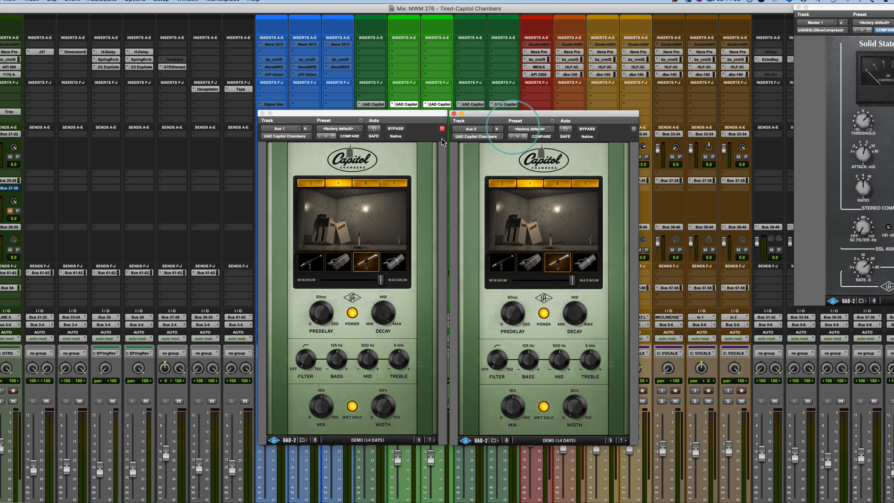
pyautogui.click(558, 184)
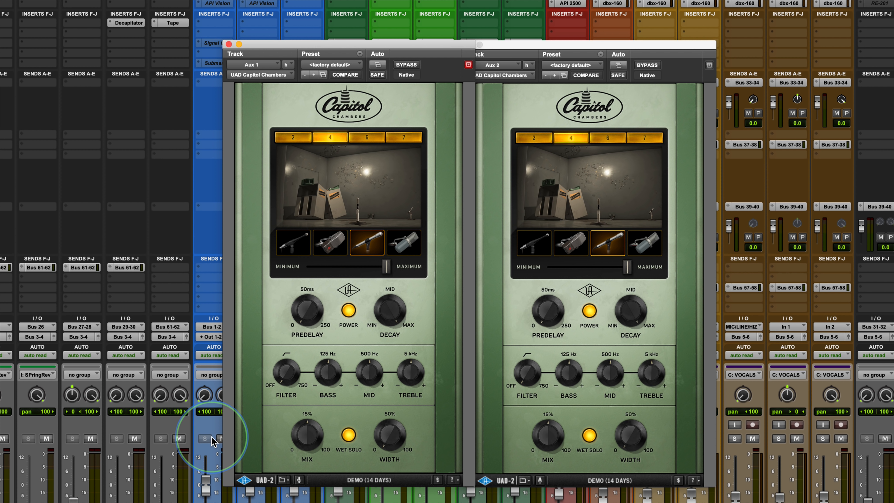
# Toggle mute on the blue guitar track while both guitar reverb windows stay open.
pyautogui.click(219, 439)
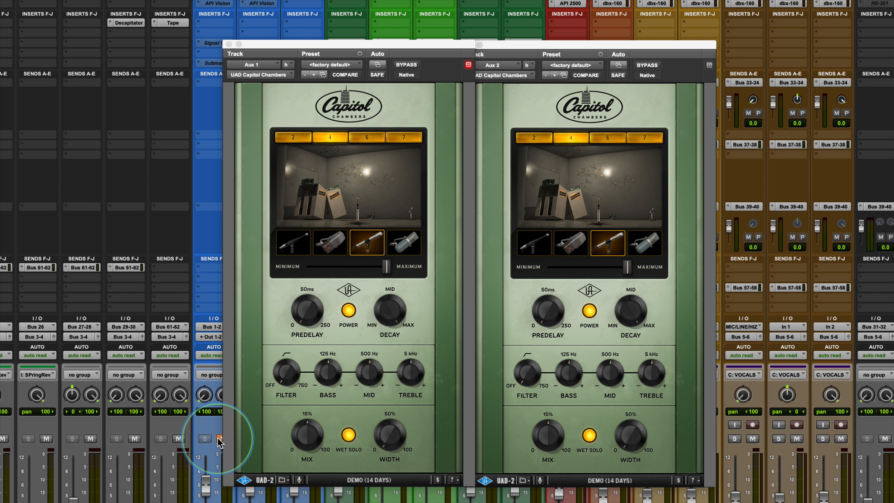
pyautogui.moveTo(393, 330)
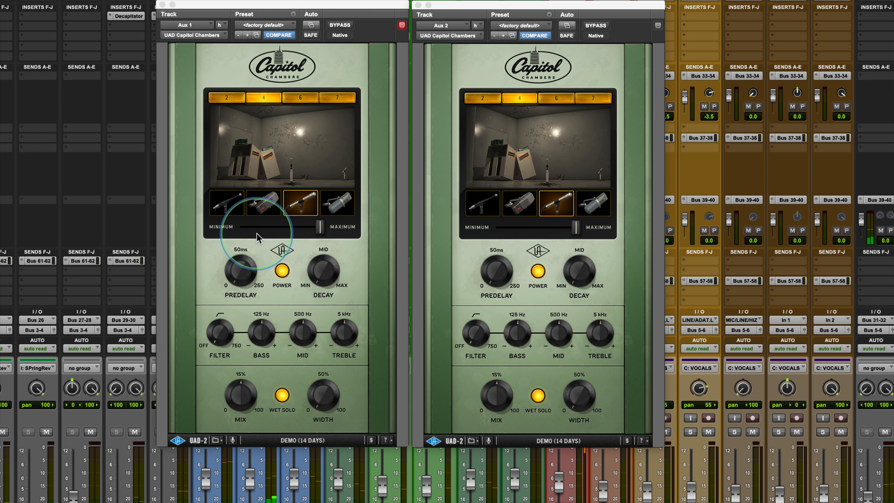
pyautogui.moveTo(300, 106)
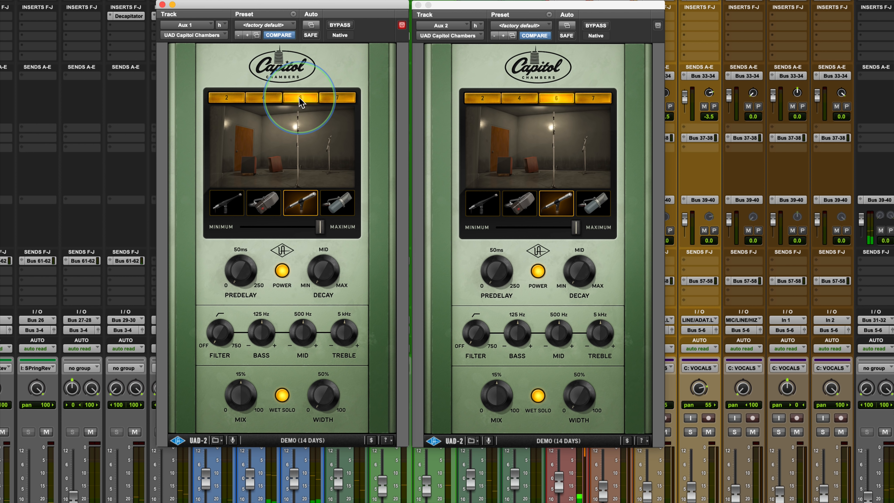
# Audition chamber 6 against chamber 7, settle on chamber 7 and try the second microphone.
pyautogui.click(338, 98)
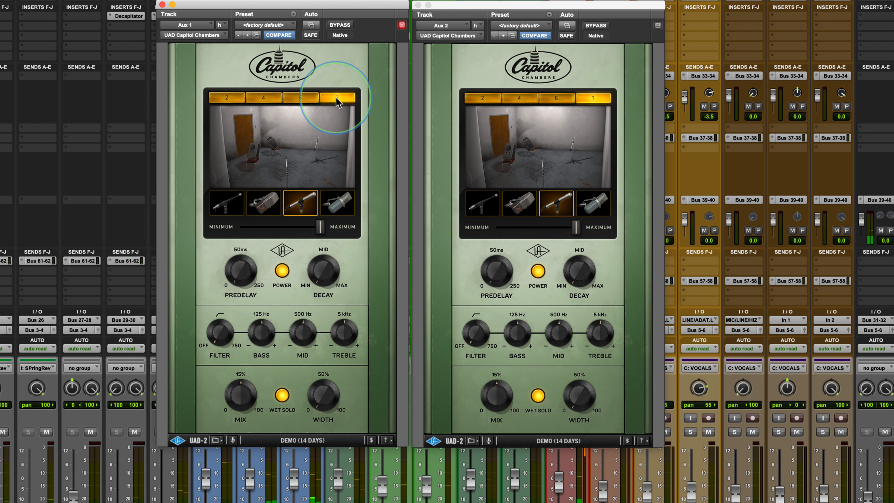
pyautogui.click(300, 97)
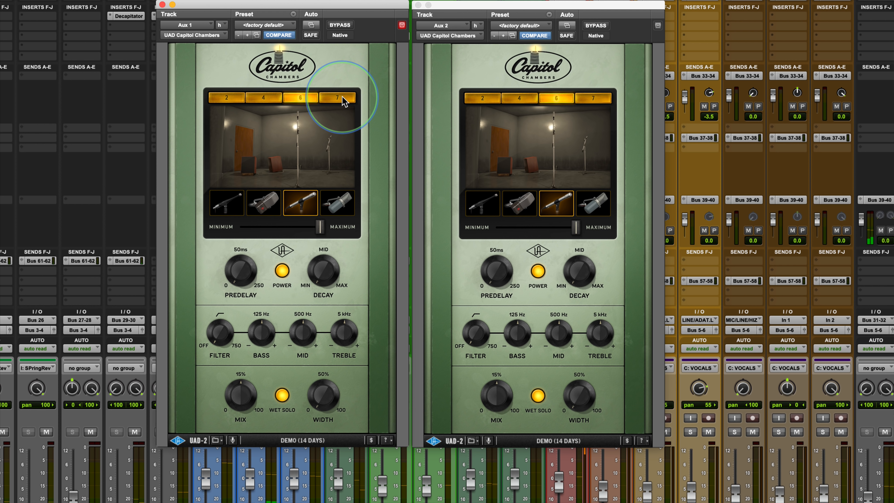
pyautogui.click(337, 97)
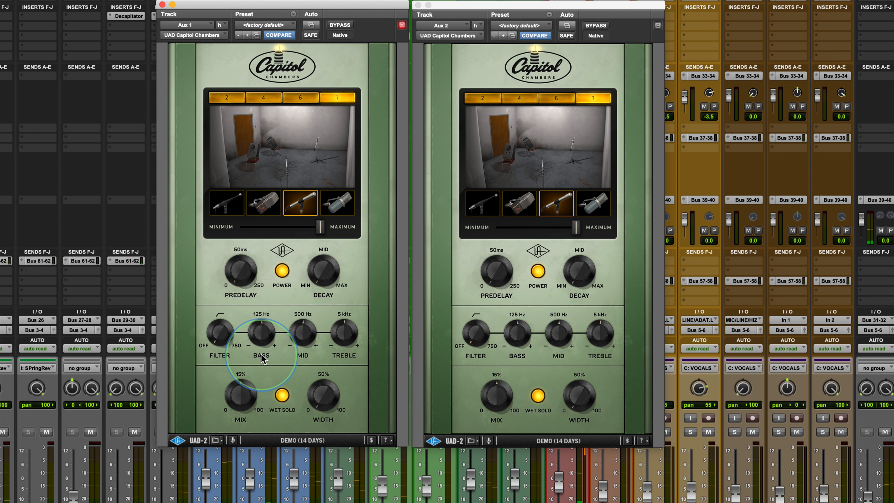
pyautogui.click(260, 202)
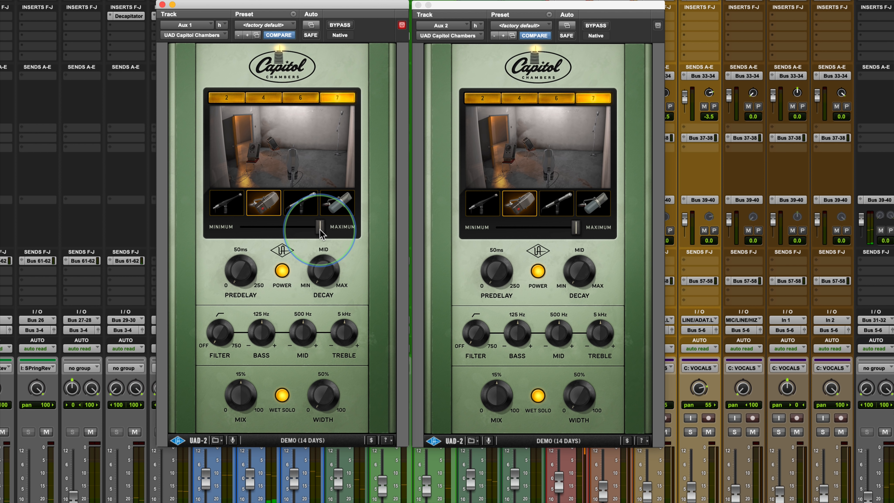
# Pull the mic distance to minimum, audition the first microphone, then choose the third.
pyautogui.moveTo(323, 227); pyautogui.dragTo(247, 227)
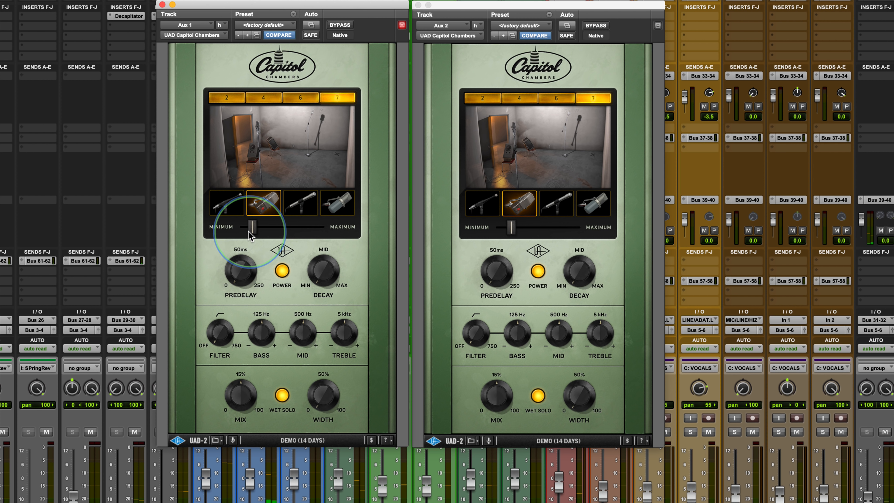
pyautogui.moveTo(251, 229); pyautogui.dragTo(244, 227)
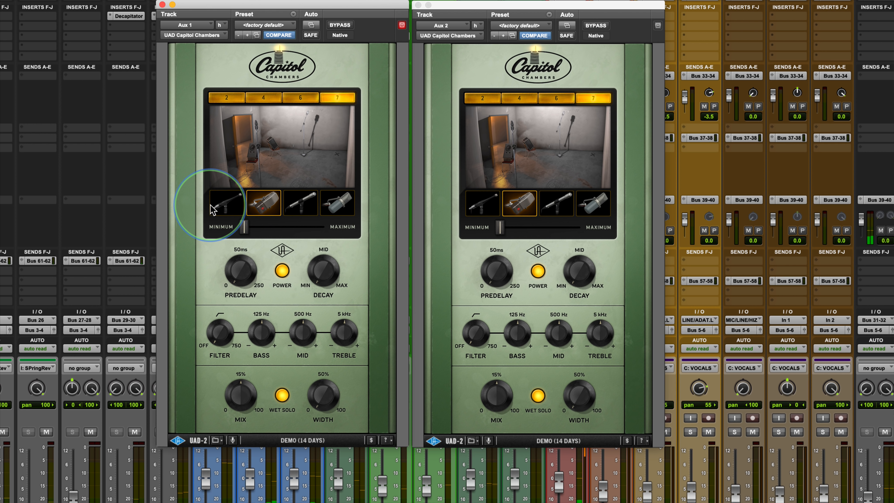
pyautogui.click(224, 203)
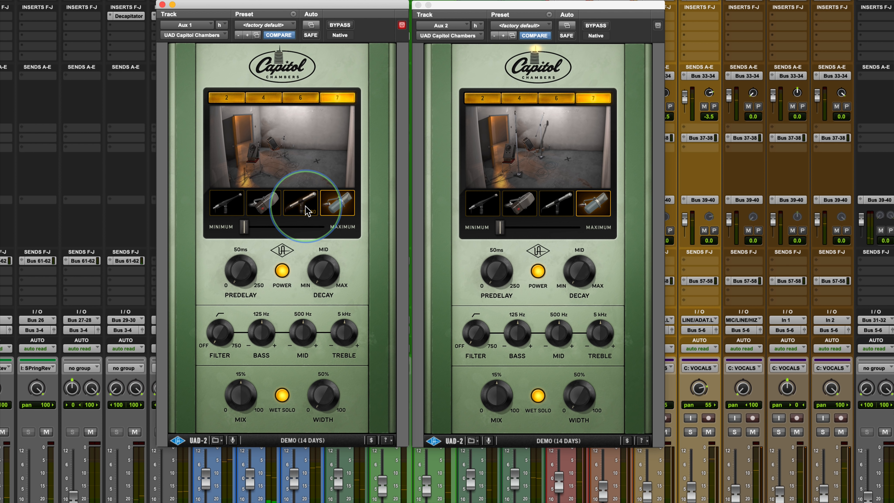
pyautogui.click(301, 203)
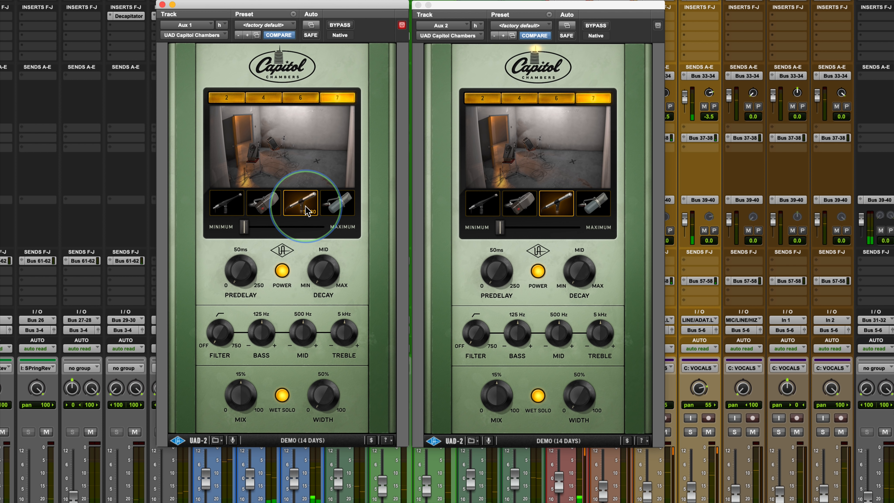
pyautogui.moveTo(242, 276)
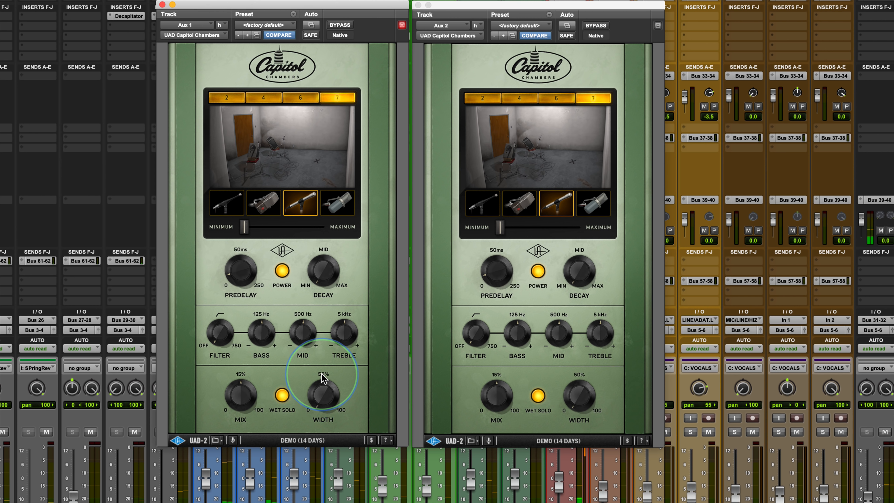
pyautogui.moveTo(349, 389)
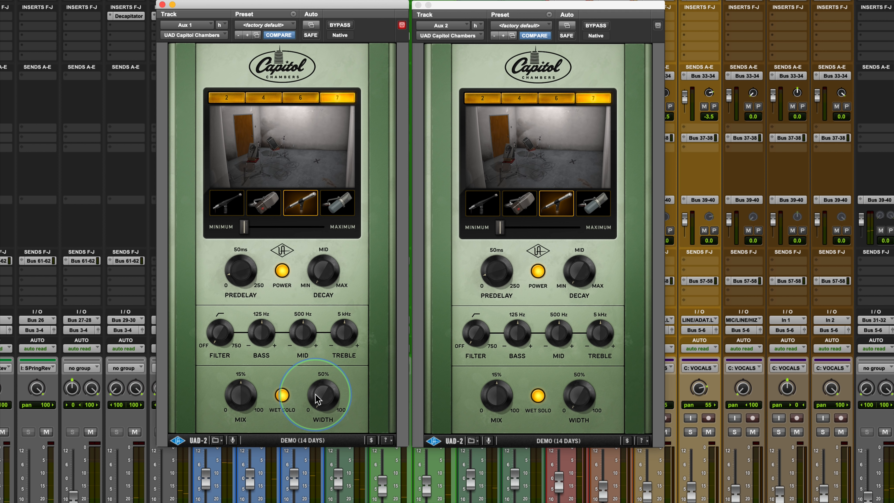
pyautogui.moveTo(328, 419)
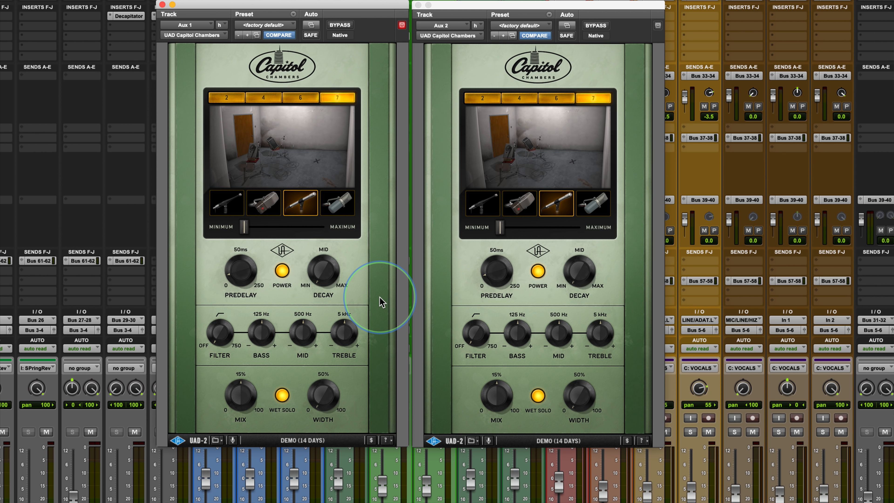
pyautogui.moveTo(422, 438)
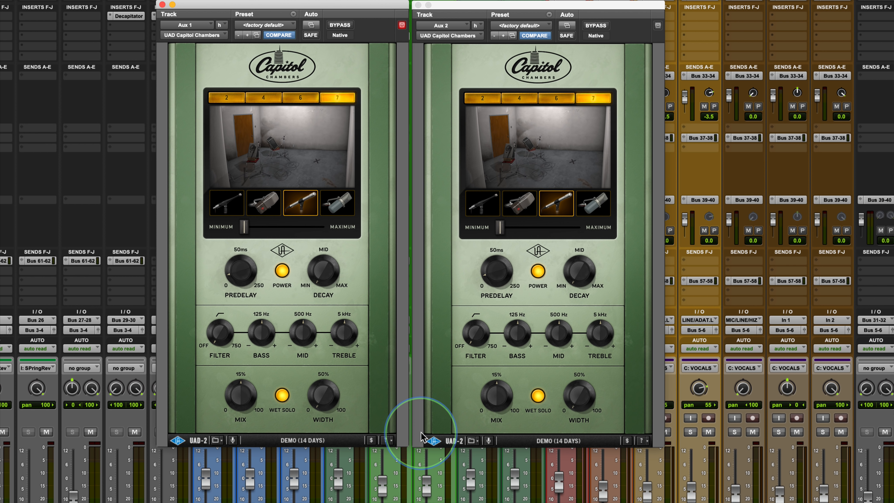
pyautogui.moveTo(519, 402)
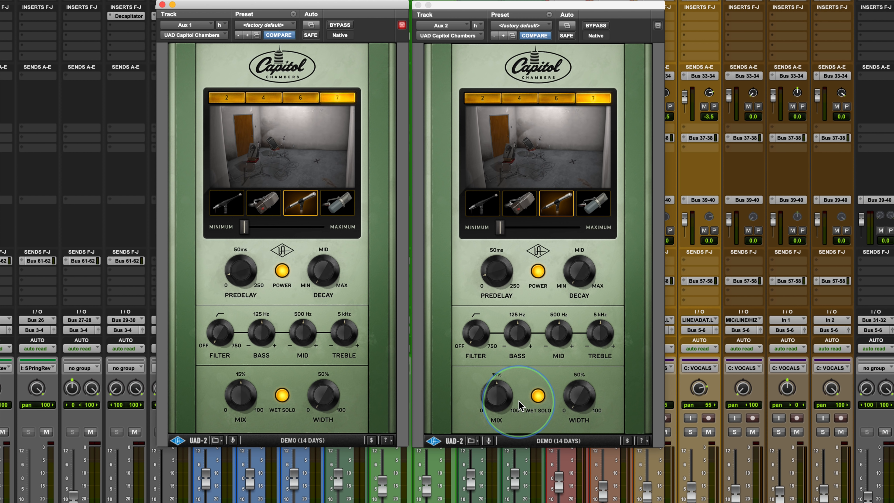
pyautogui.moveTo(435, 481)
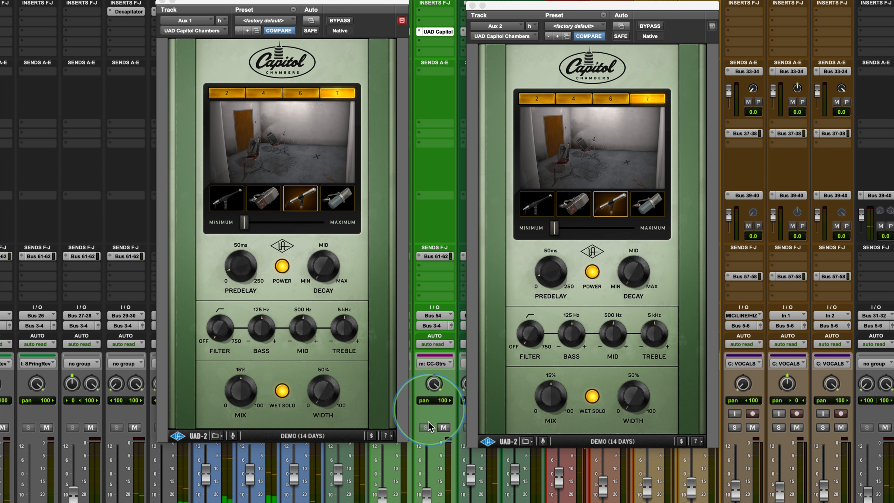
pyautogui.click(443, 427)
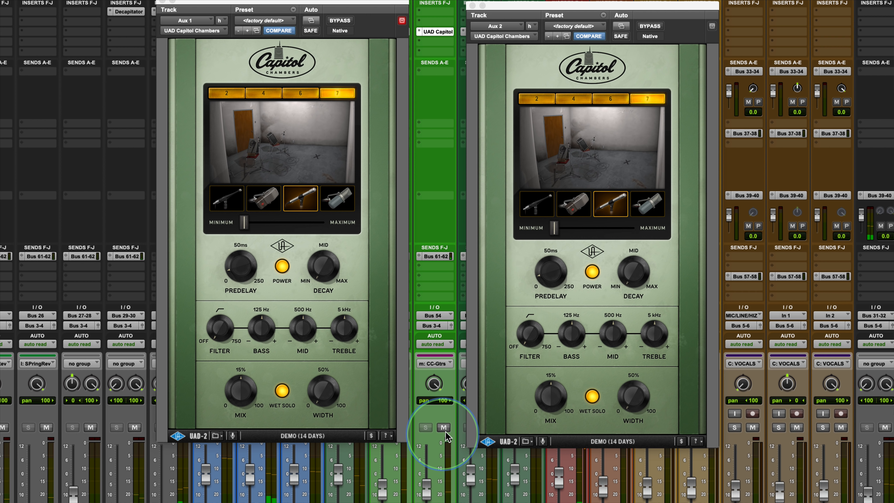
pyautogui.click(444, 427)
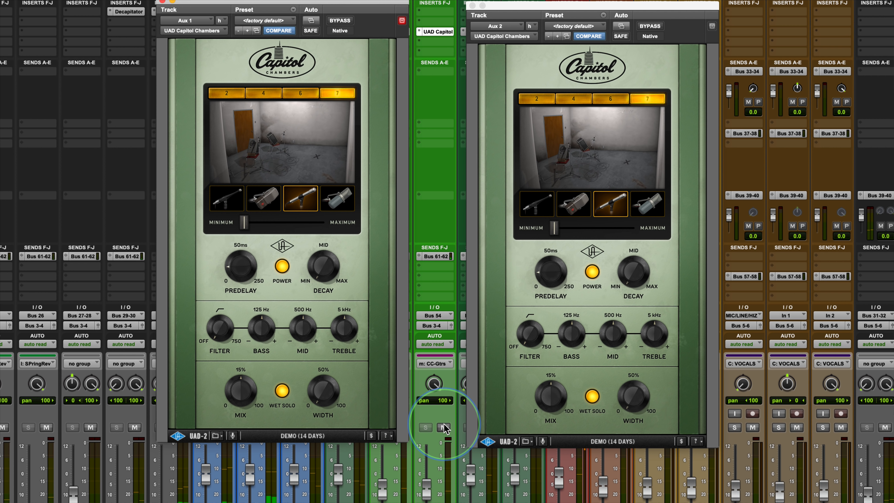
pyautogui.click(444, 427)
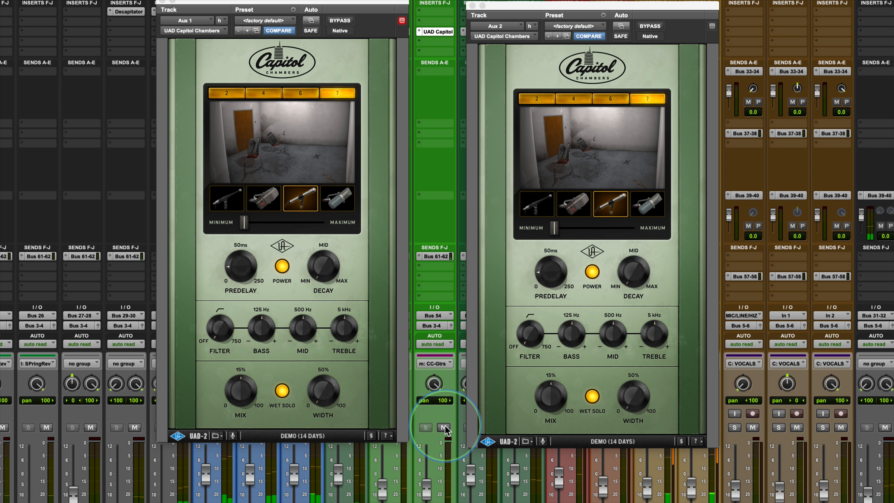
pyautogui.click(444, 427)
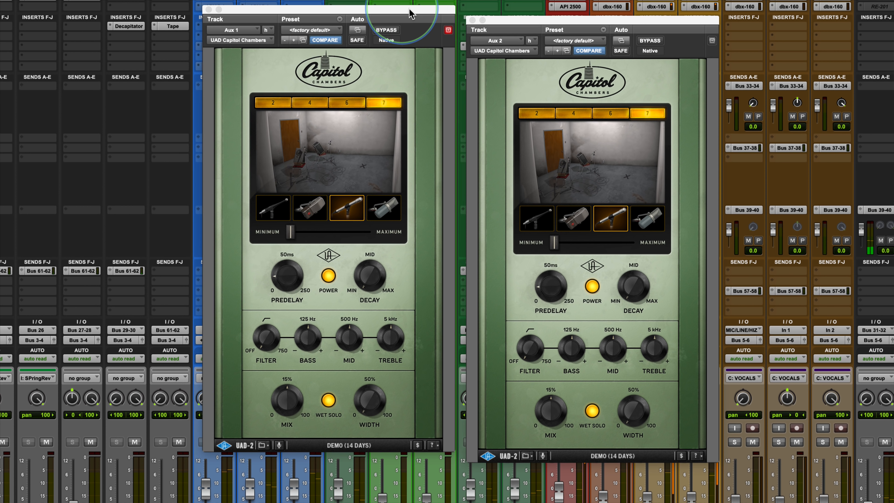
# Close the Aux 1 and Aux 2 Capitol Chambers windows to return to the full mixer.
pyautogui.scroll(-3)
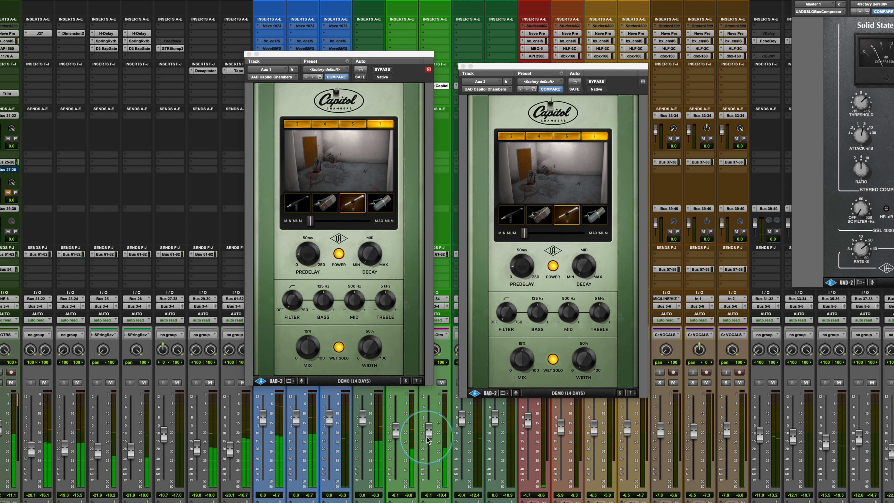
pyautogui.click(442, 381)
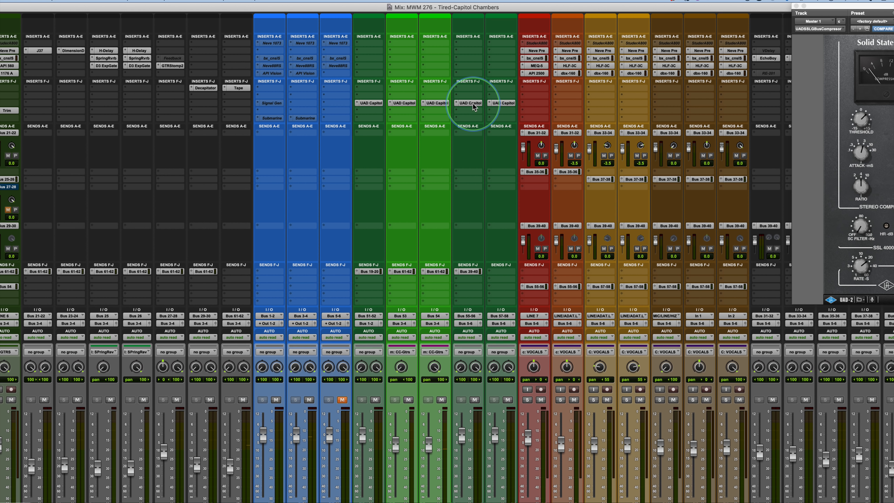
# Bring up the CC-Vox aux's Capitol Chambers reverb and move its window aside.
pyautogui.click(470, 104)
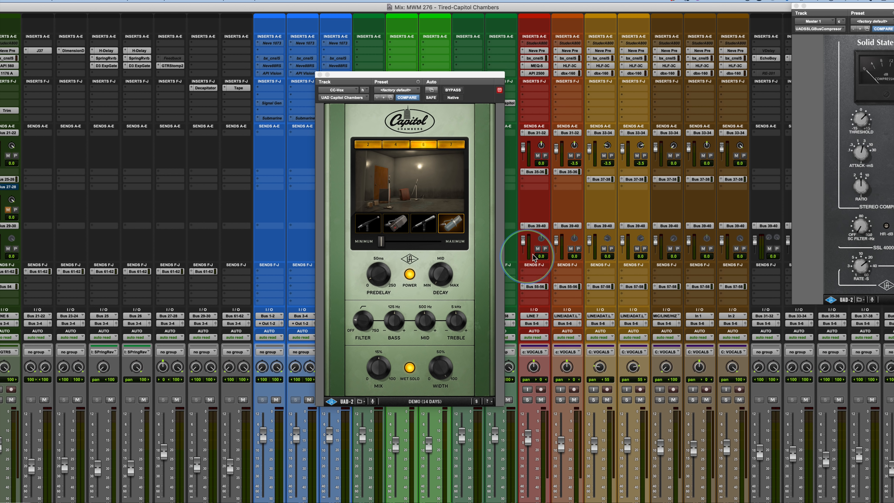
pyautogui.moveTo(388, 201)
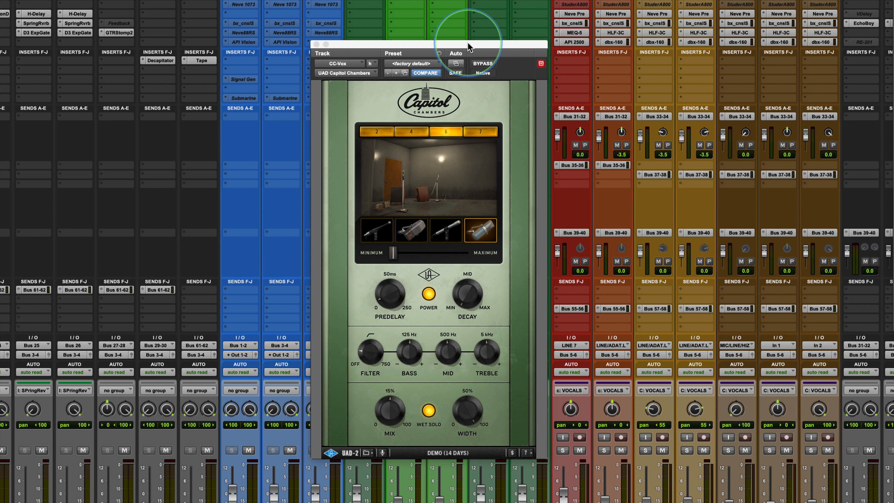
pyautogui.moveTo(469, 45); pyautogui.dragTo(445, 56)
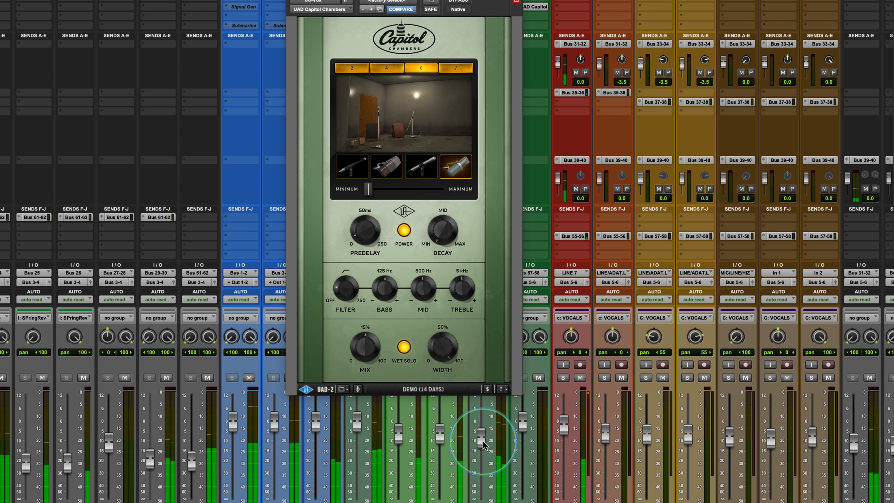
pyautogui.moveTo(476, 374)
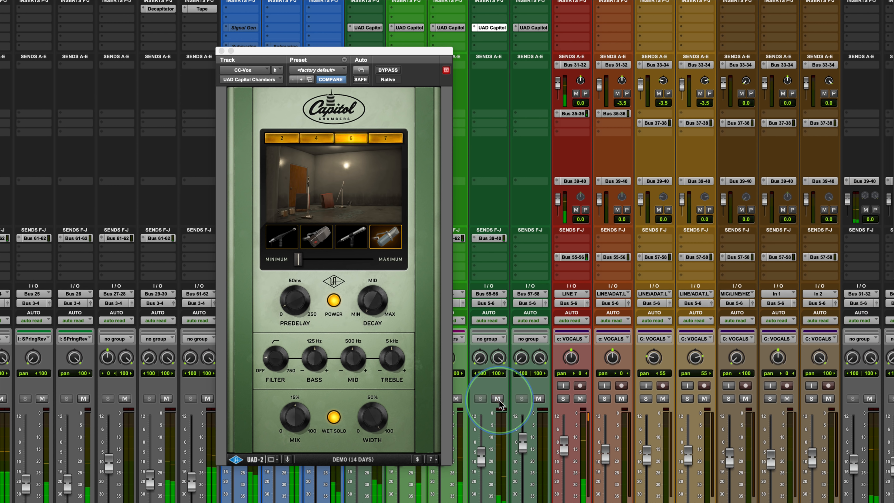
pyautogui.moveTo(472, 435)
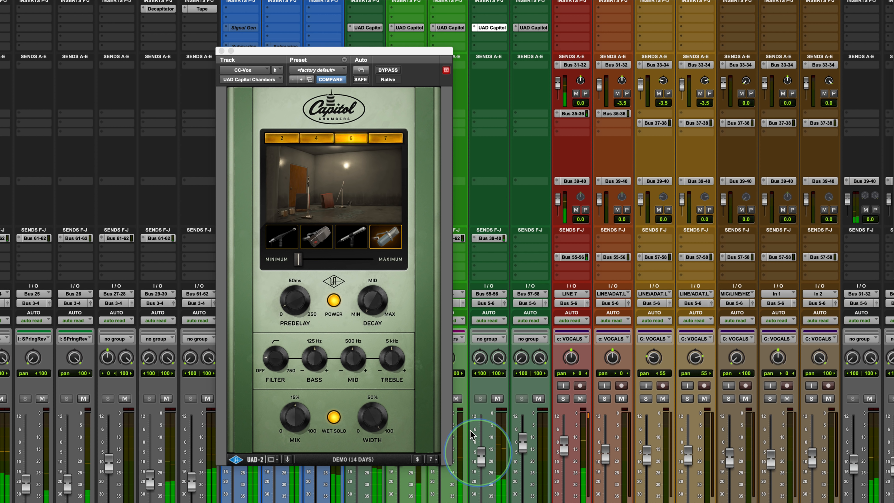
# Solo the vocal tracks and show the CC- BGs aux's Capitol Chambers reverb.
pyautogui.click(316, 237)
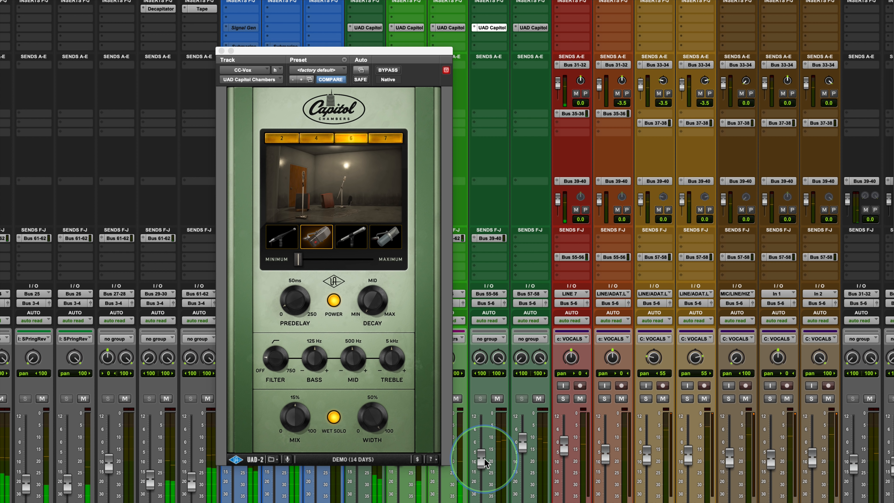
pyautogui.click(565, 398)
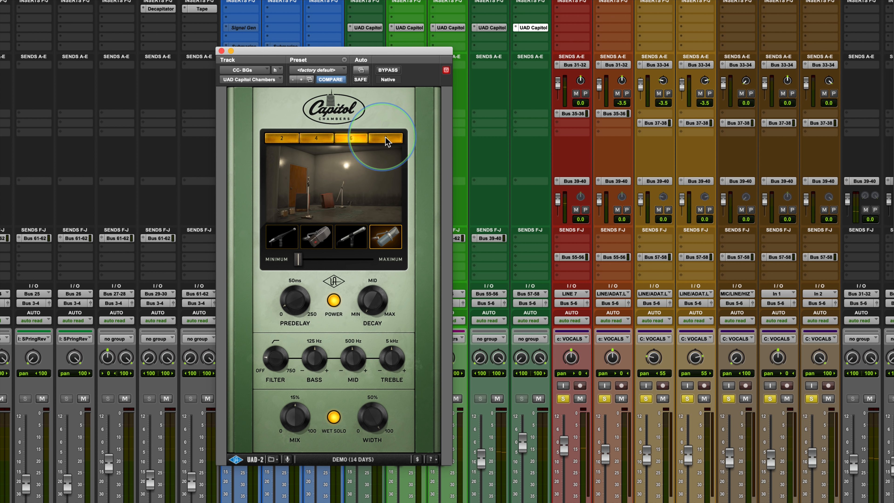
# Switch the background vocal reverb to chamber 7 and raise its Predelay.
pyautogui.click(386, 138)
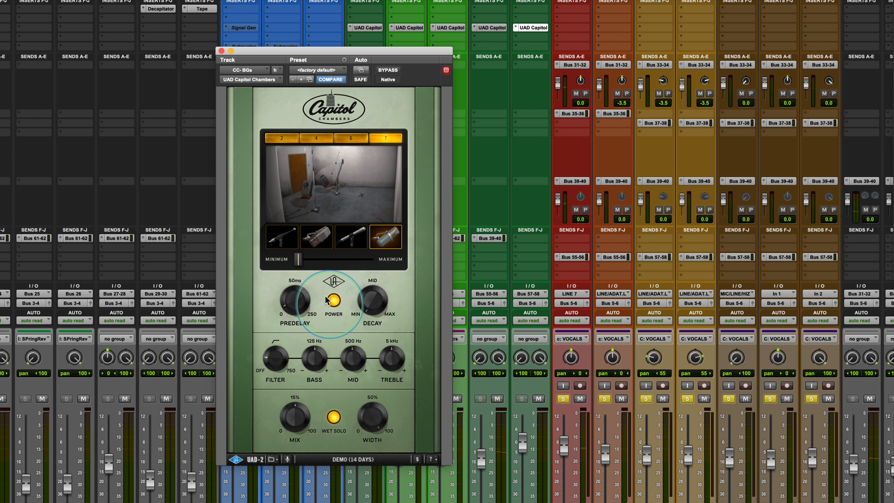
pyautogui.moveTo(297, 259); pyautogui.dragTo(365, 259)
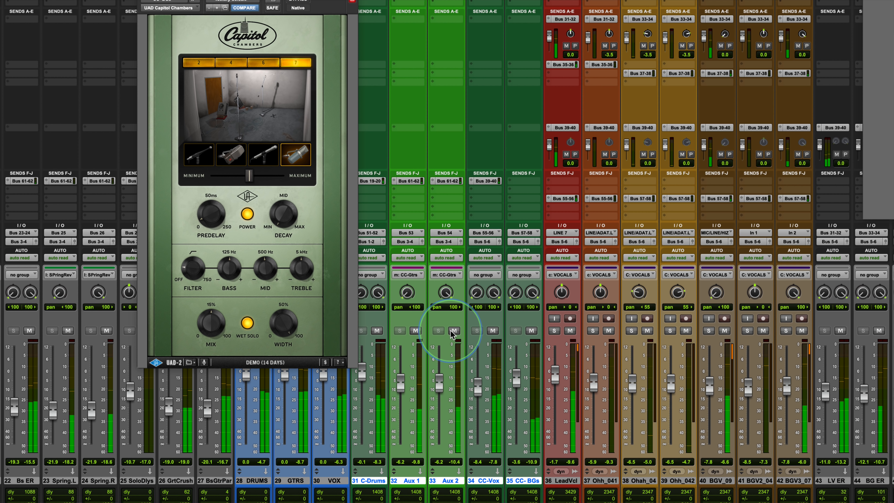
# Option-click Aux 2's Mute to mute all five reverb aux tracks at once.
pyautogui.click(453, 331)
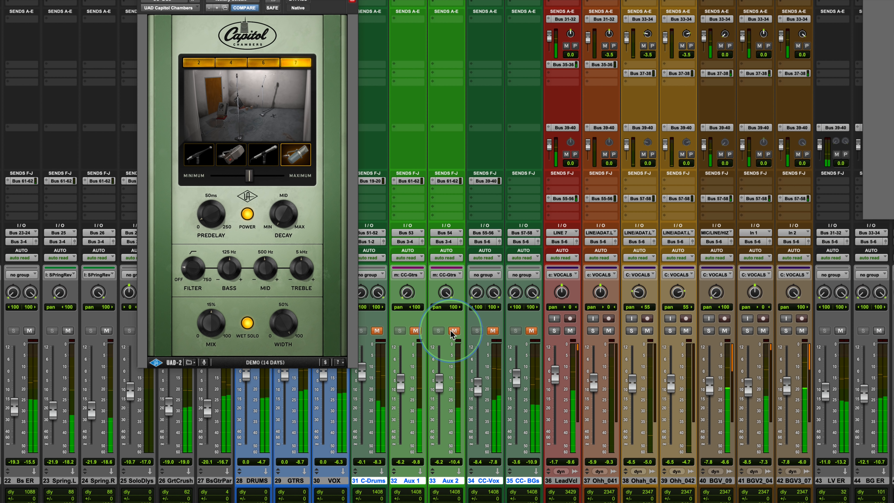